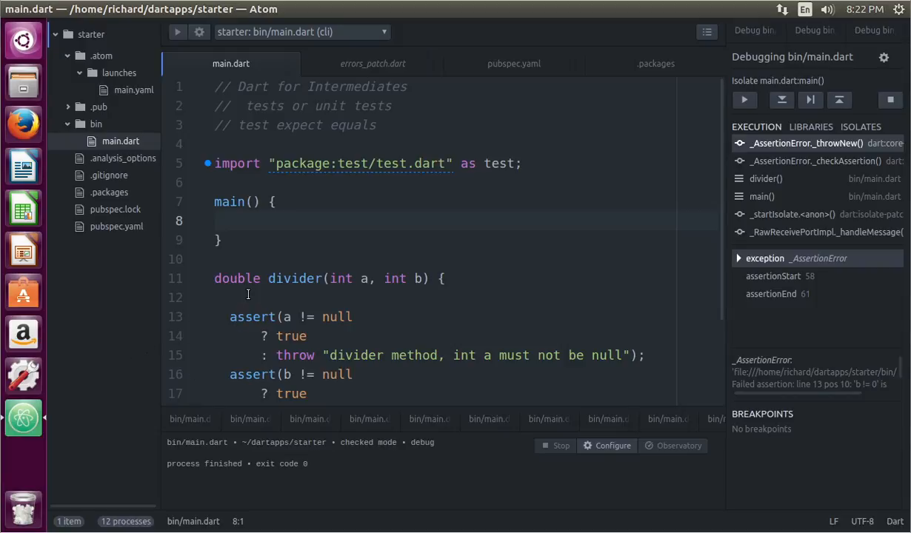
{"action": "mouse_move", "coordinate": [385, 118]}
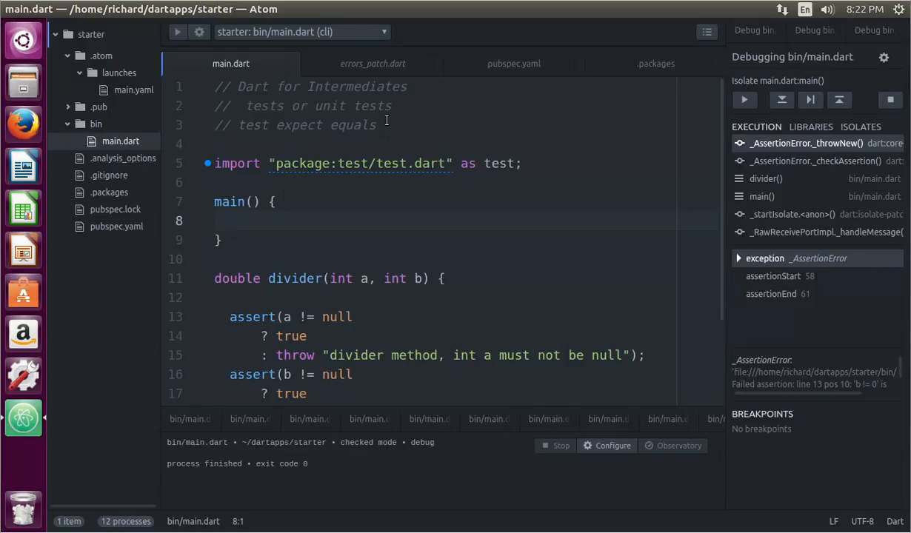
{"action": "mouse_move", "coordinate": [291, 110]}
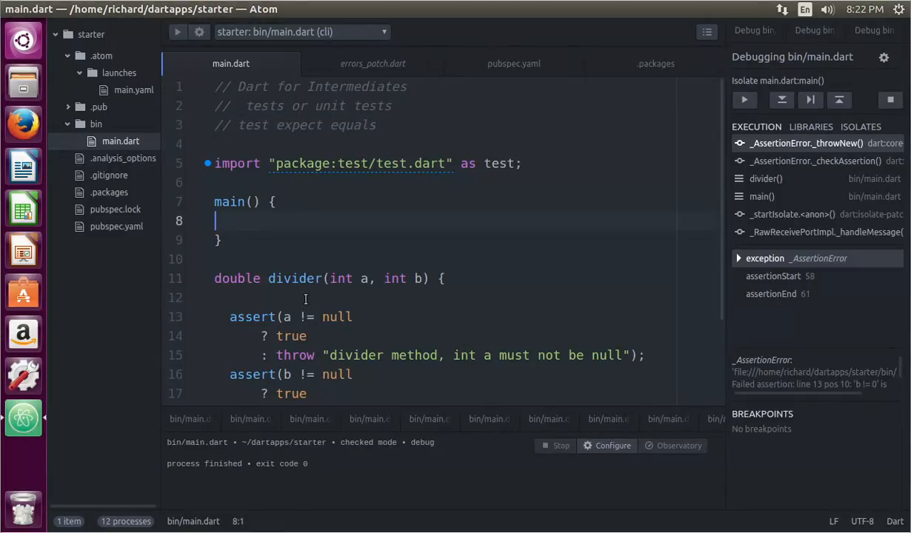
Drop the blank line at the top of divider() and place the cursor inside main().
{"action": "scroll", "scroll_direction": "down", "scroll_amount": 3}
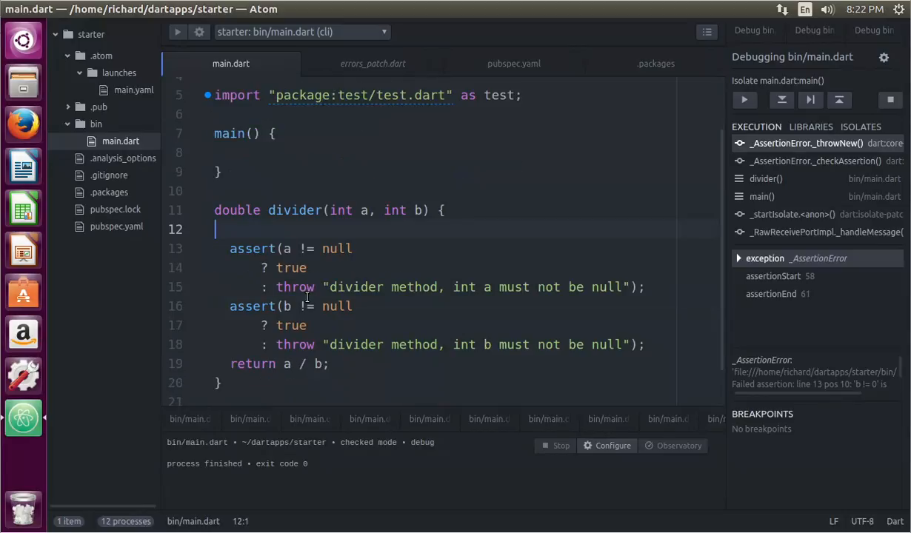
{"action": "mouse_move", "coordinate": [442, 329]}
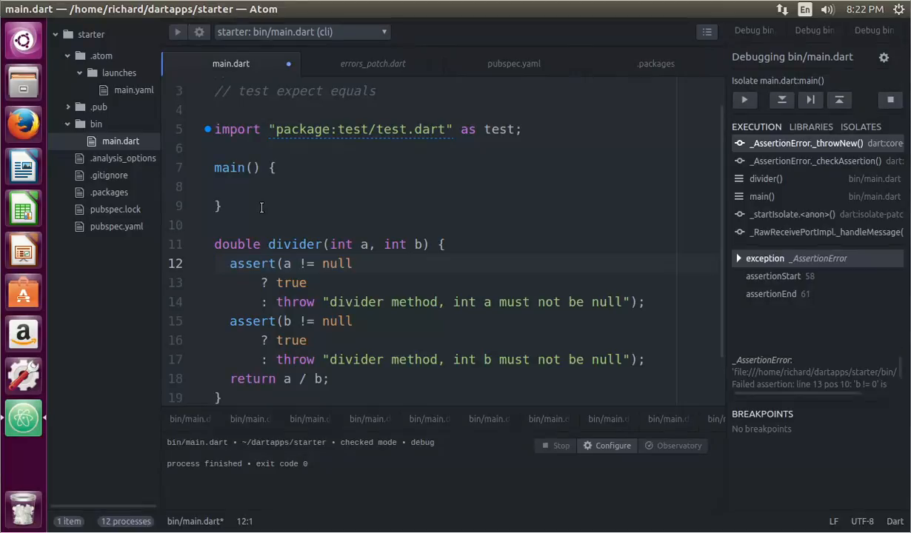
{"action": "left_click", "coordinate": [216, 264]}
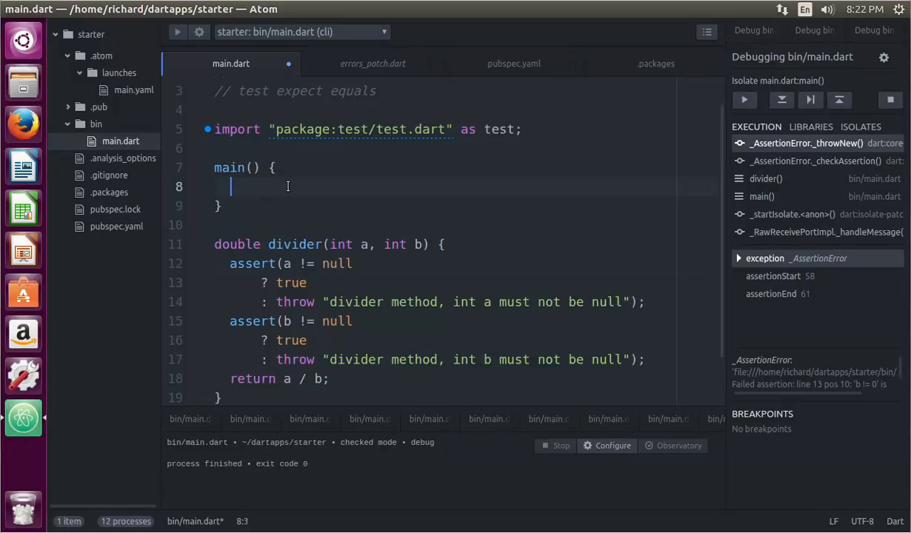
Write test.test("divider() is working", () { }); inside main() with an empty callback.
{"action": "type", "text": "test.test"}
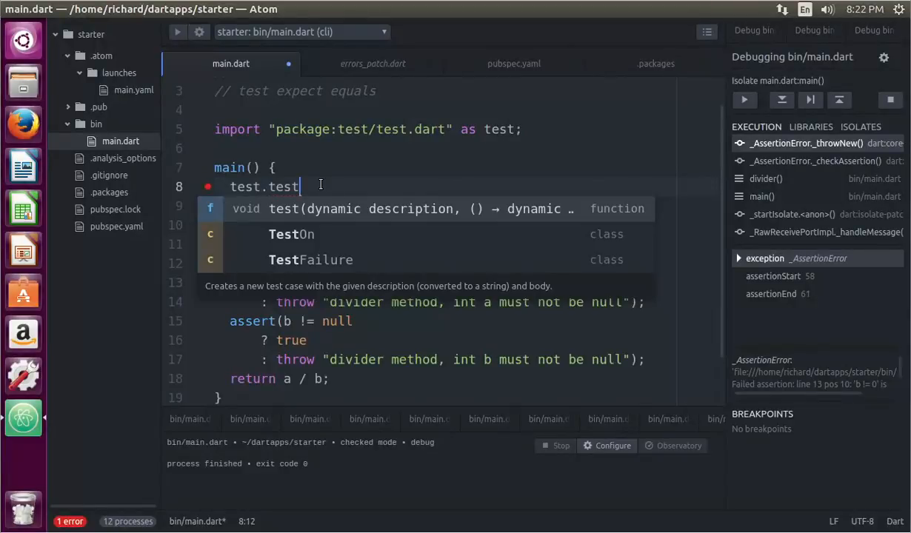
{"action": "mouse_move", "coordinate": [403, 221]}
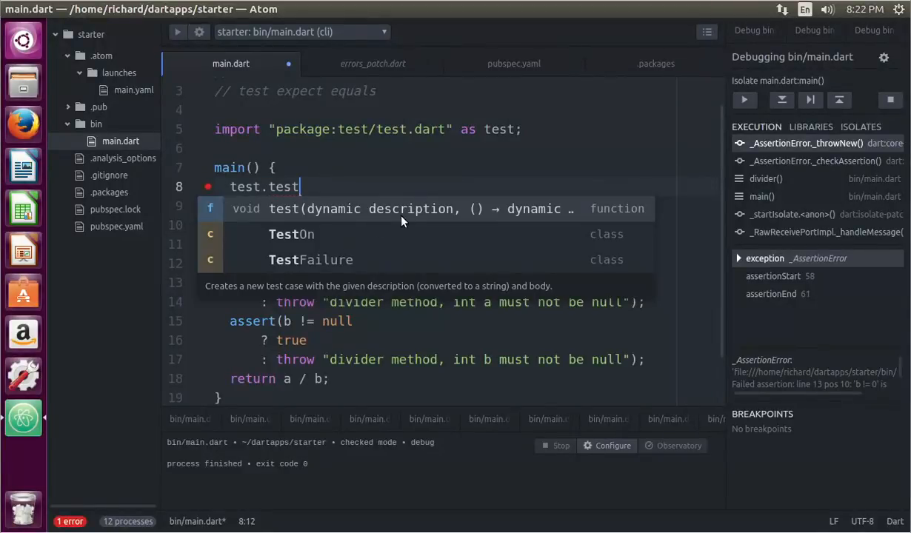
{"action": "mouse_move", "coordinate": [353, 186]}
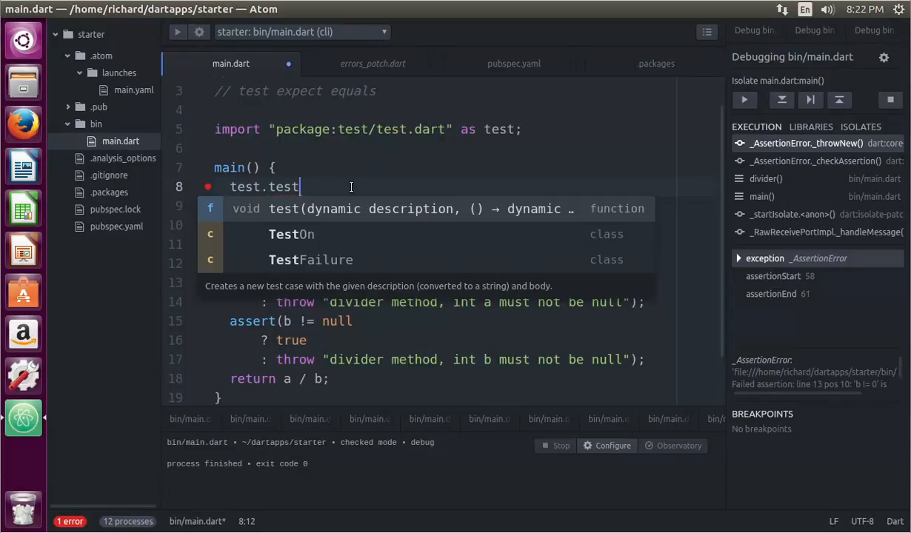
{"action": "type", "text": "(\"\")"}
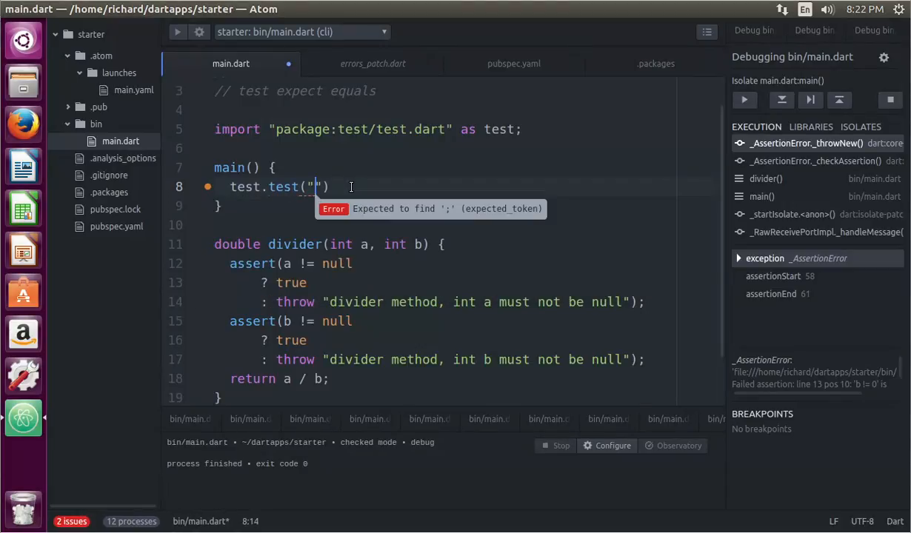
{"action": "type", "text": "divider)"}
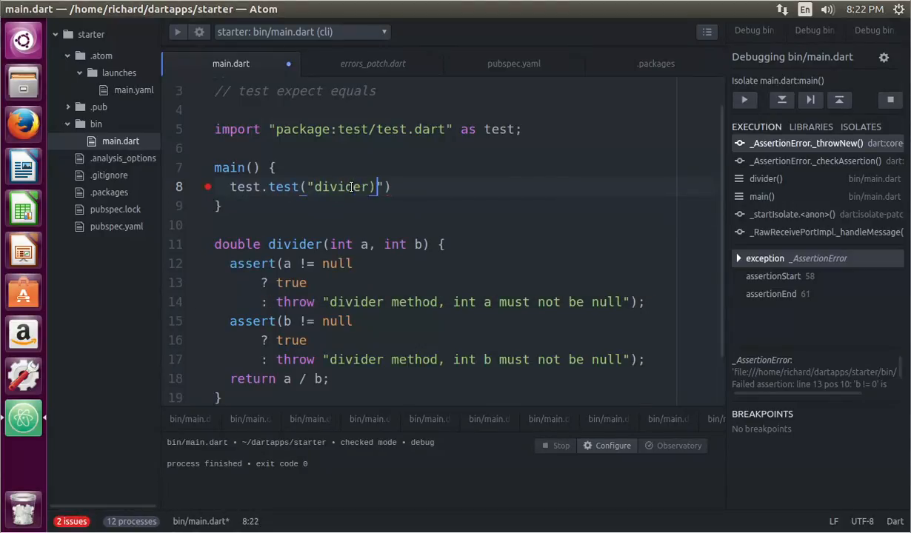
{"action": "type", "text": "()"}
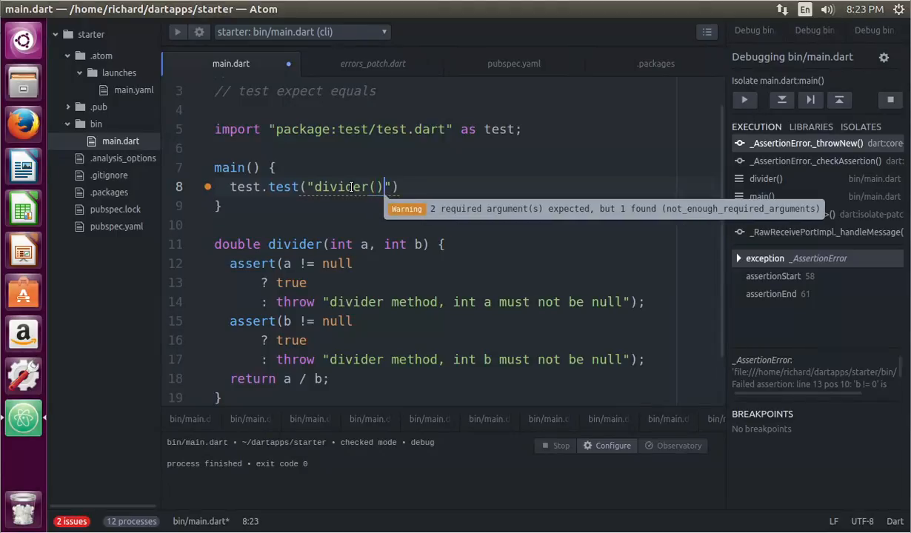
{"action": "type", "text": "is"}
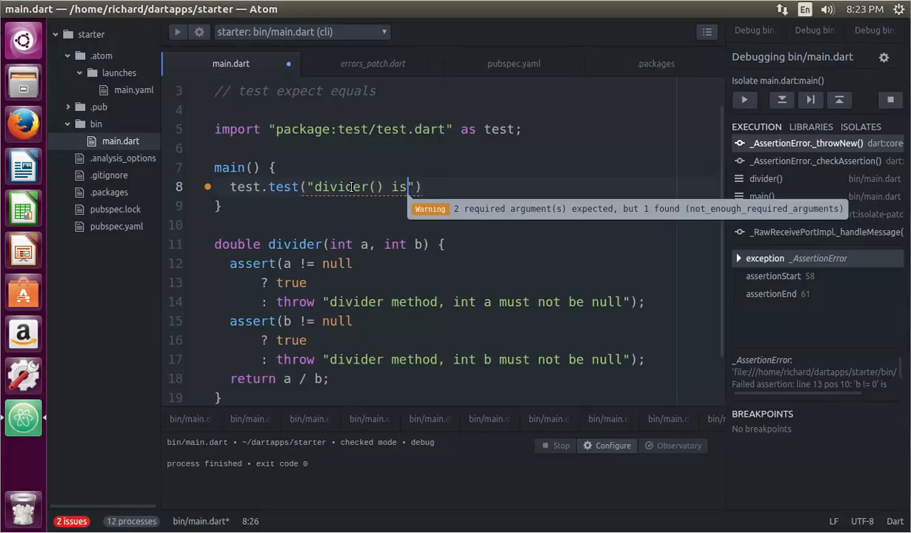
{"action": "type", "text": "wor"}
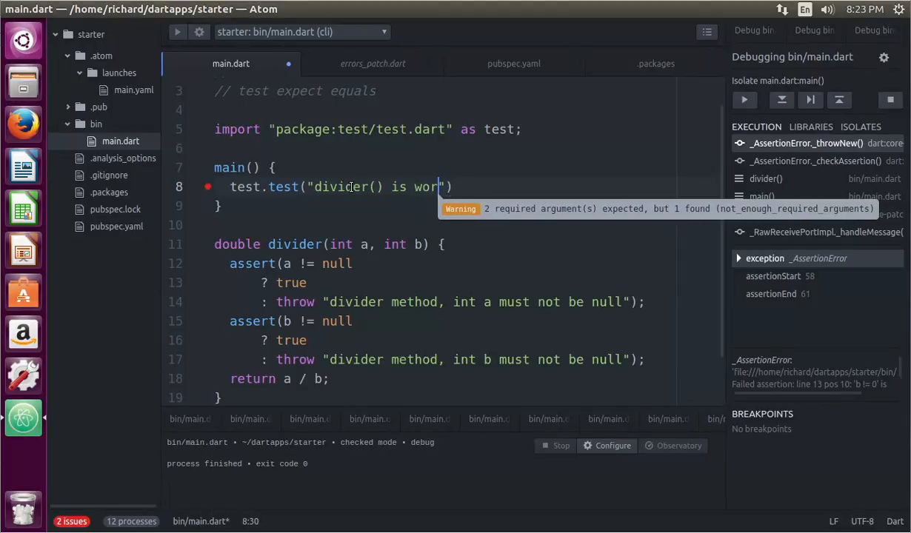
{"action": "type", "text": "king"}
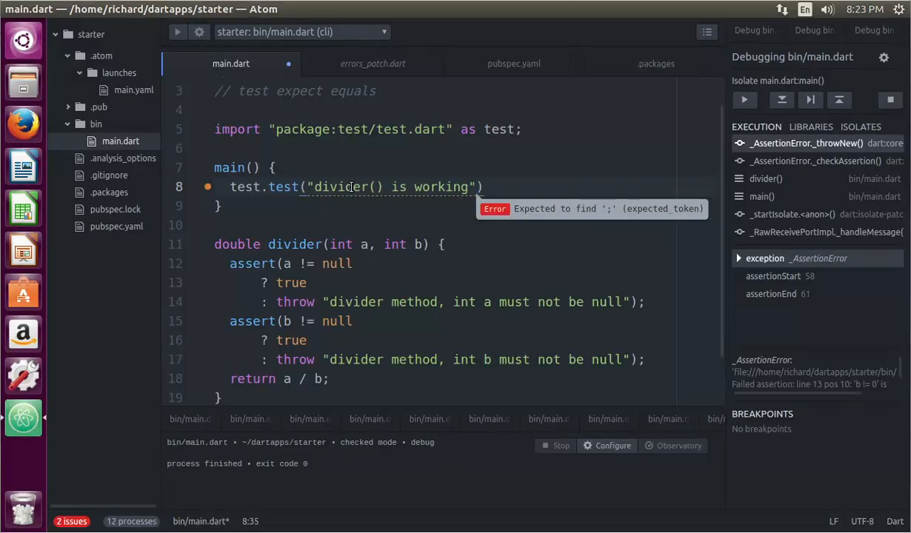
{"action": "type", "text": ", ()"}
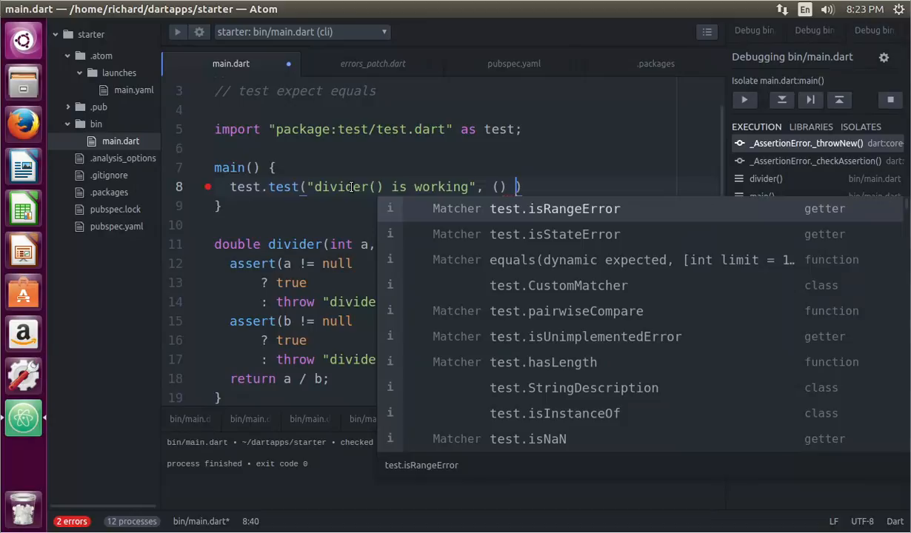
{"action": "type", "text": "{}"}
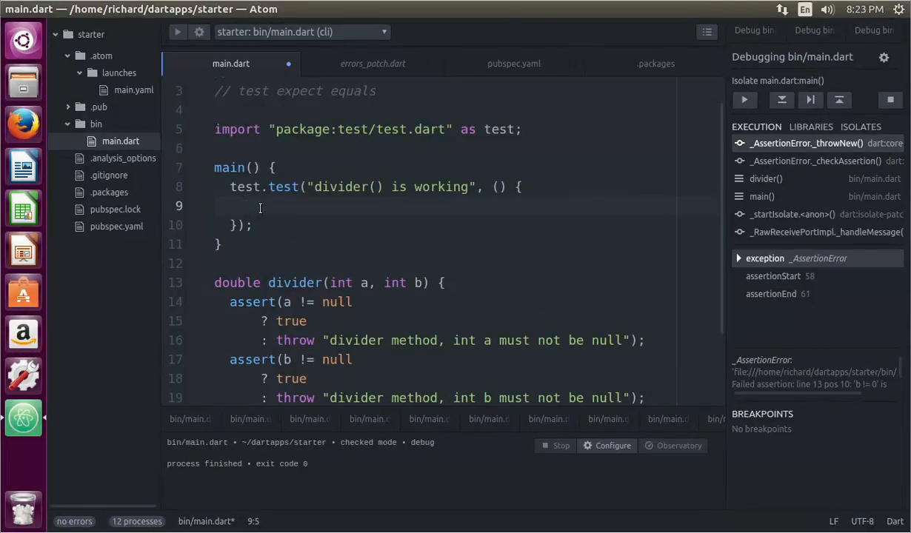
Write expect(divder(3,4), equals(3/4)); inside the test callback.
{"action": "type", "text": "expec"}
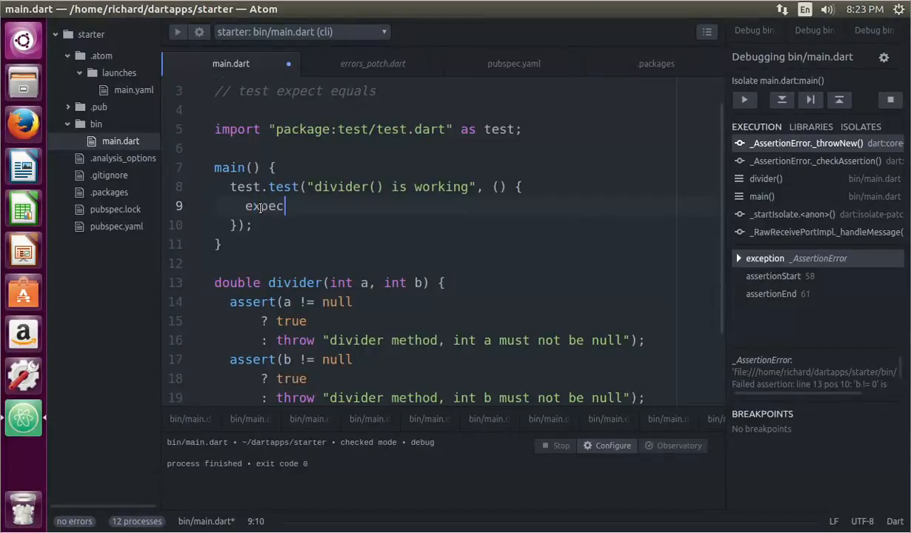
{"action": "type", "text": "t"}
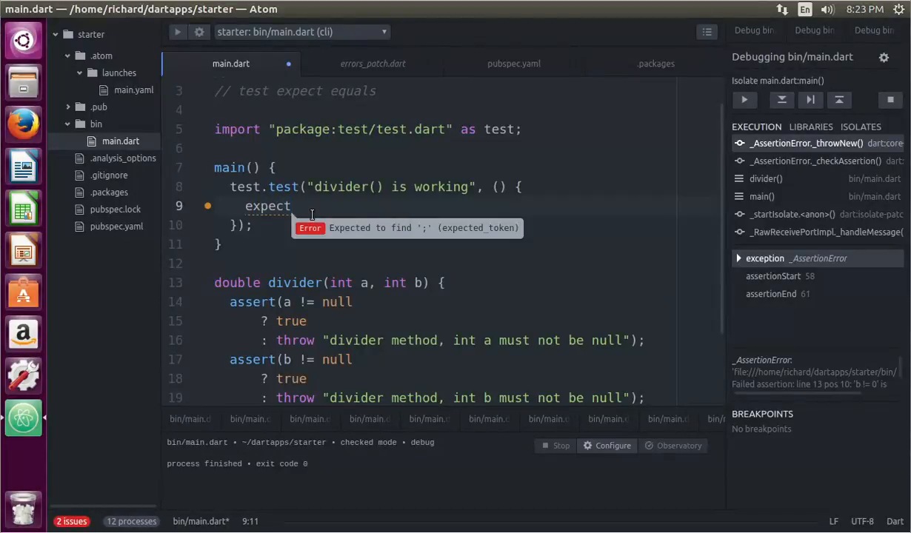
{"action": "type", "text": "()"}
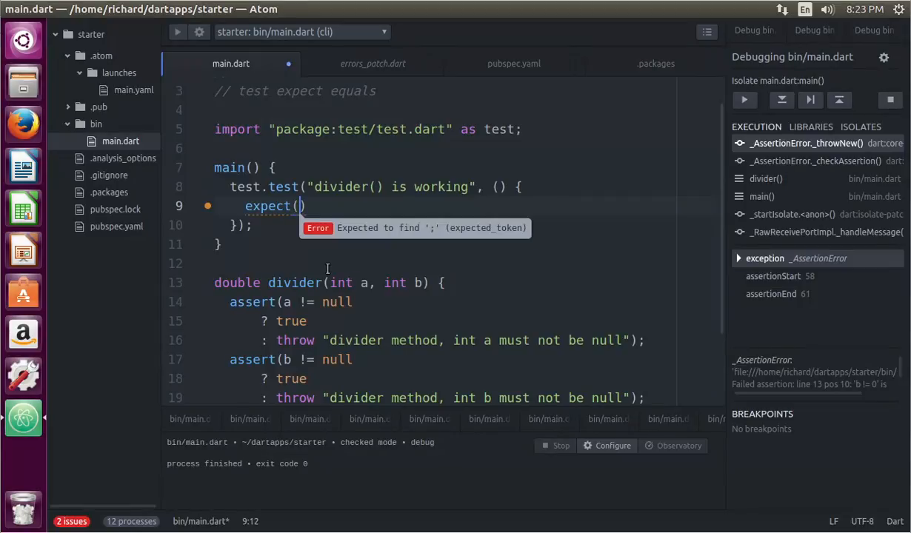
{"action": "type", "text": "di"}
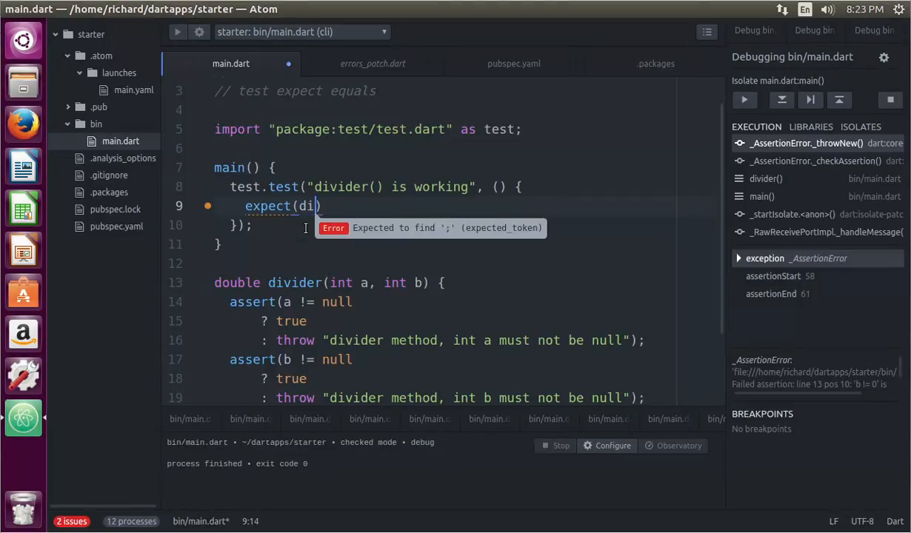
{"action": "type", "text": "vder("}
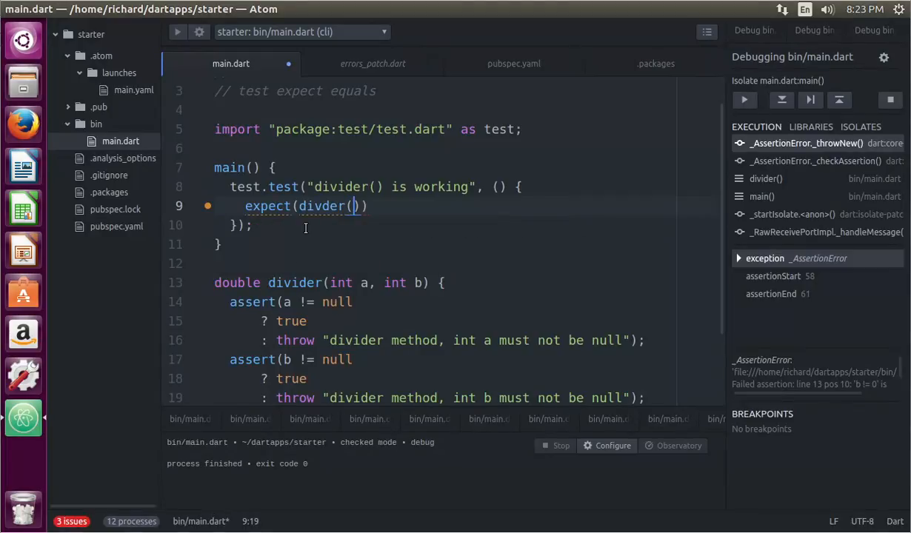
{"action": "type", "text": "3,4"}
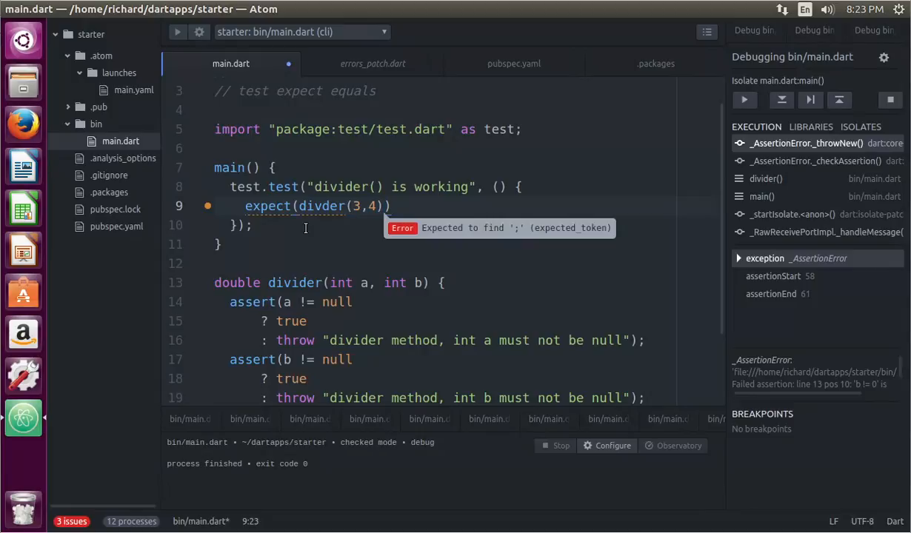
{"action": "type", "text": ", queal"}
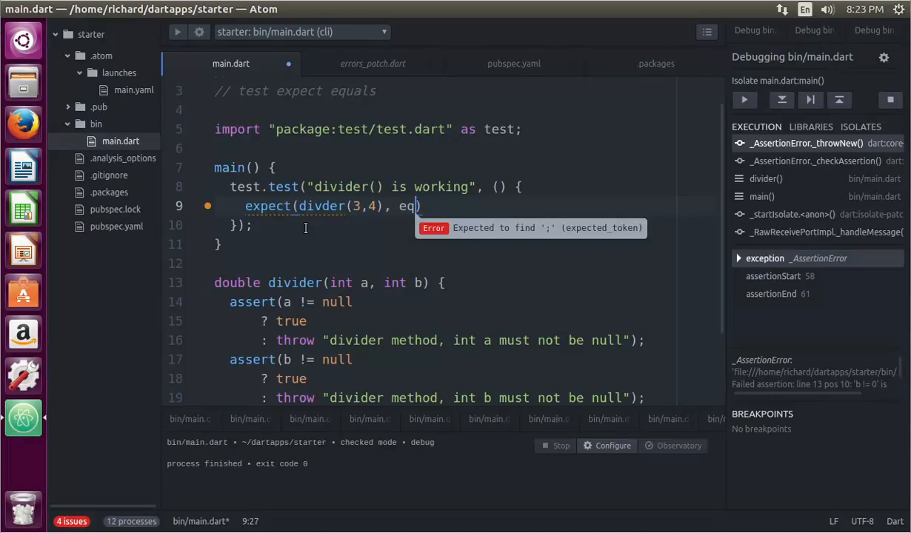
{"action": "type", "text": "uals"}
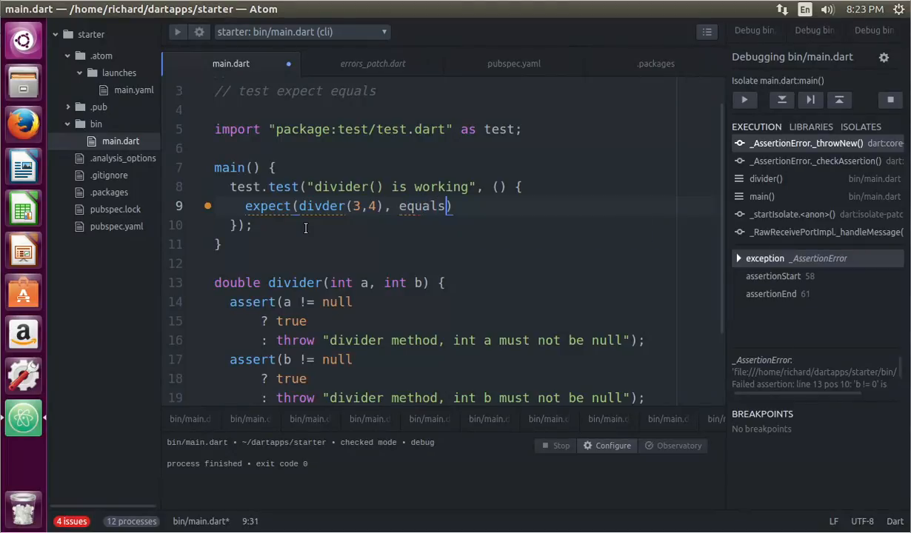
{"action": "type", "text": "()"}
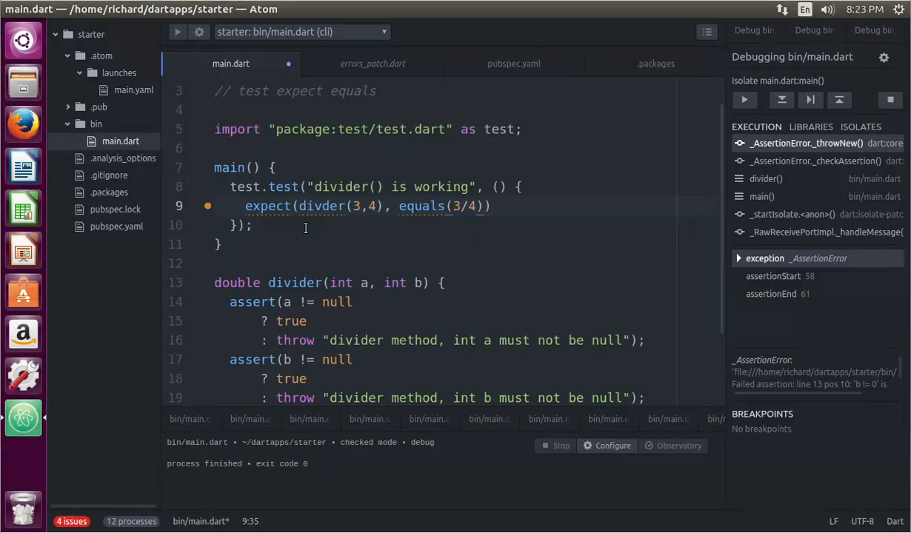
{"action": "type", "text": ";"}
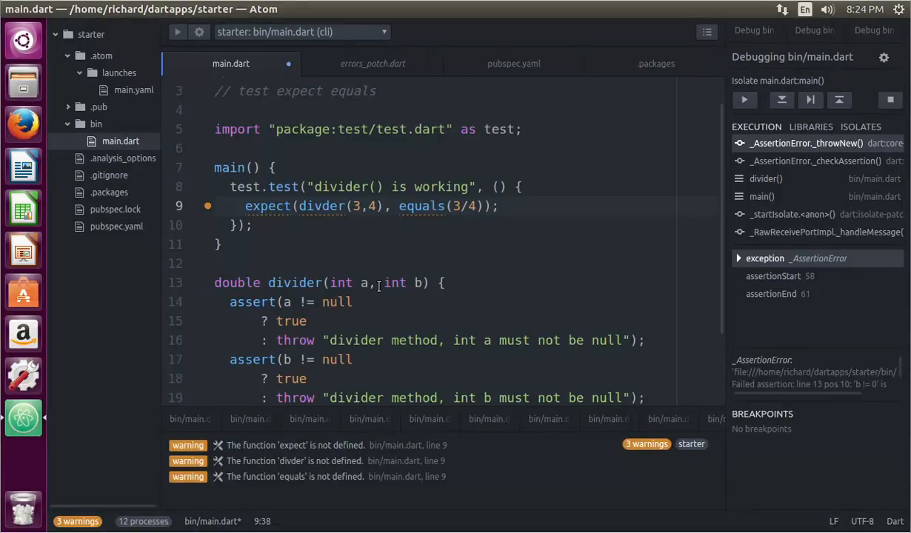
{"action": "mouse_move", "coordinate": [435, 206]}
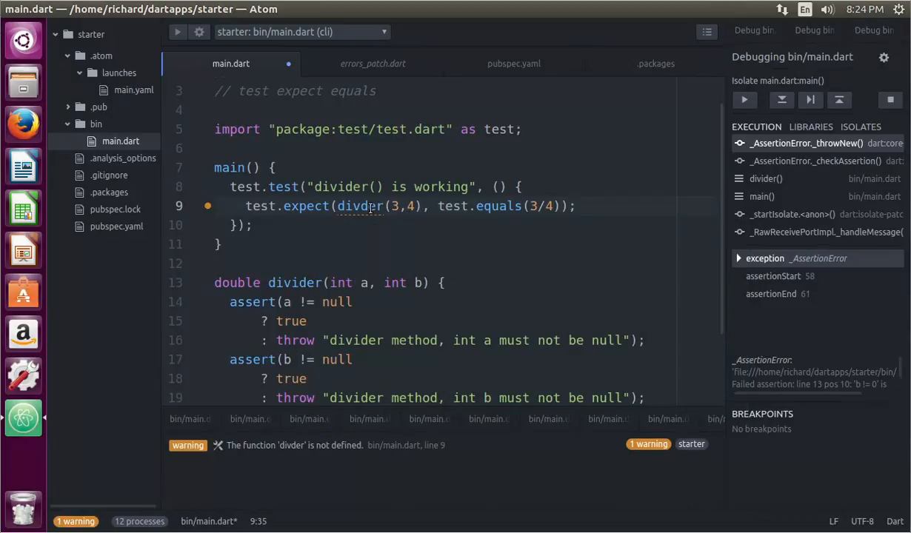
{"action": "mouse_move", "coordinate": [369, 206]}
{"action": "type", "text": "i"}
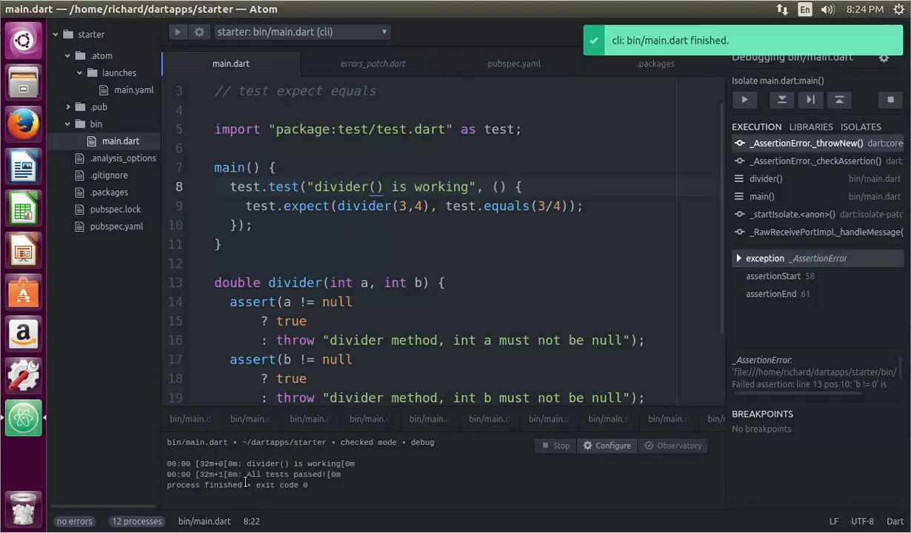
{"action": "mouse_move", "coordinate": [332, 489]}
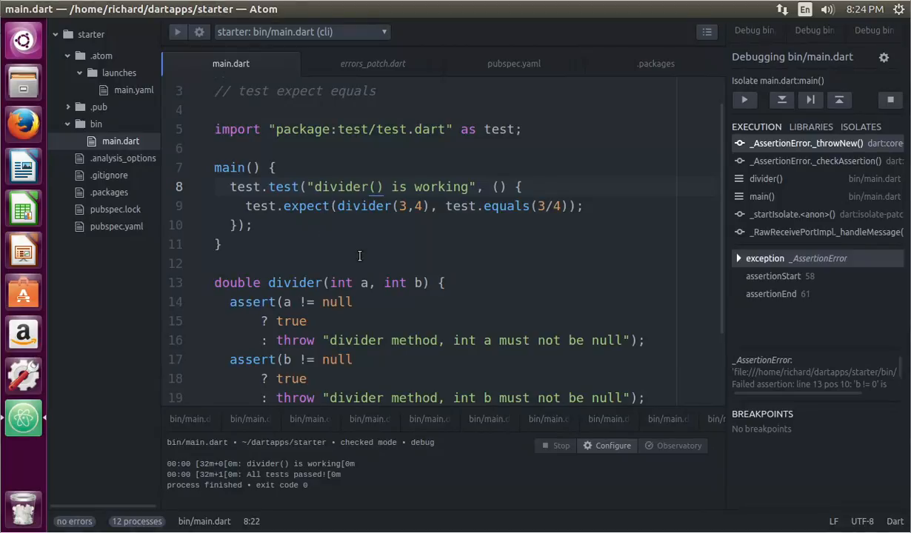
{"action": "mouse_move", "coordinate": [338, 272]}
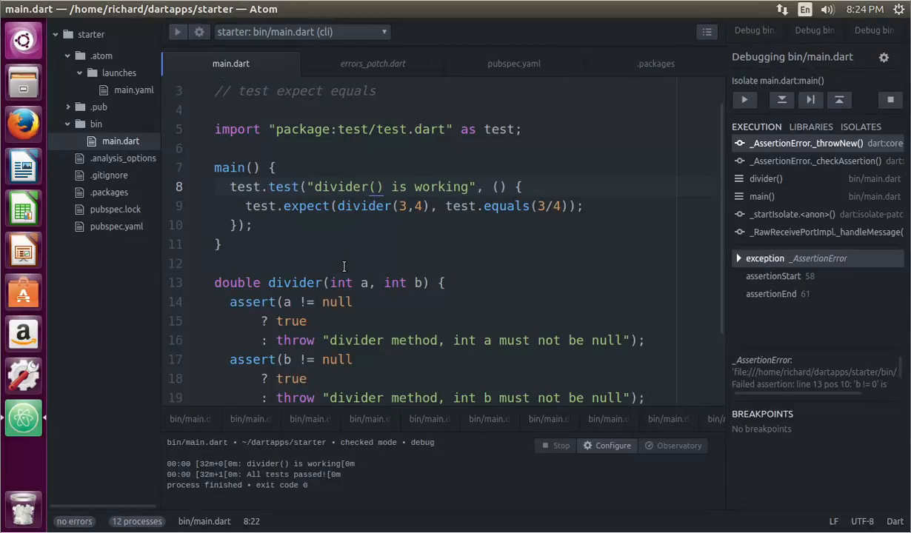
{"action": "mouse_move", "coordinate": [364, 240]}
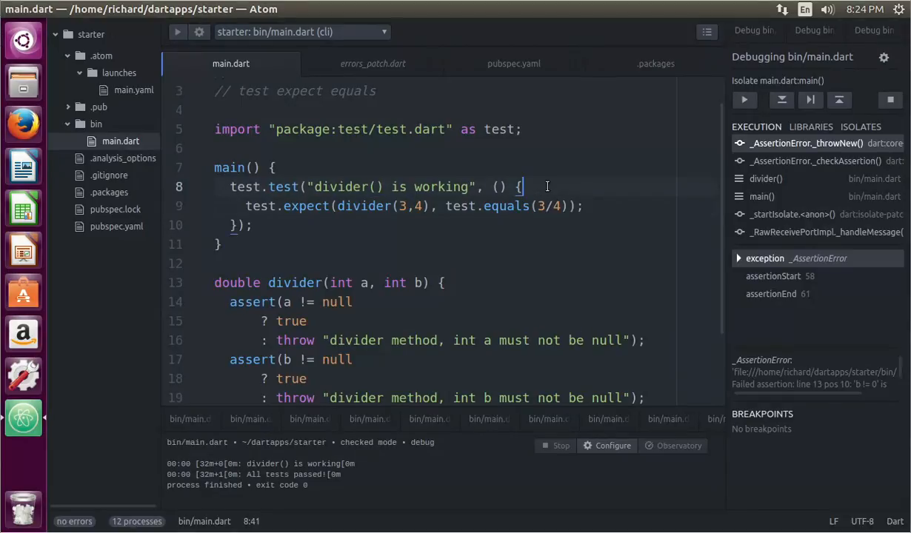
Declare int a, b; and use divider(a,b) with equals(a/b) in the expectation.
{"action": "type", "text": "int a"}
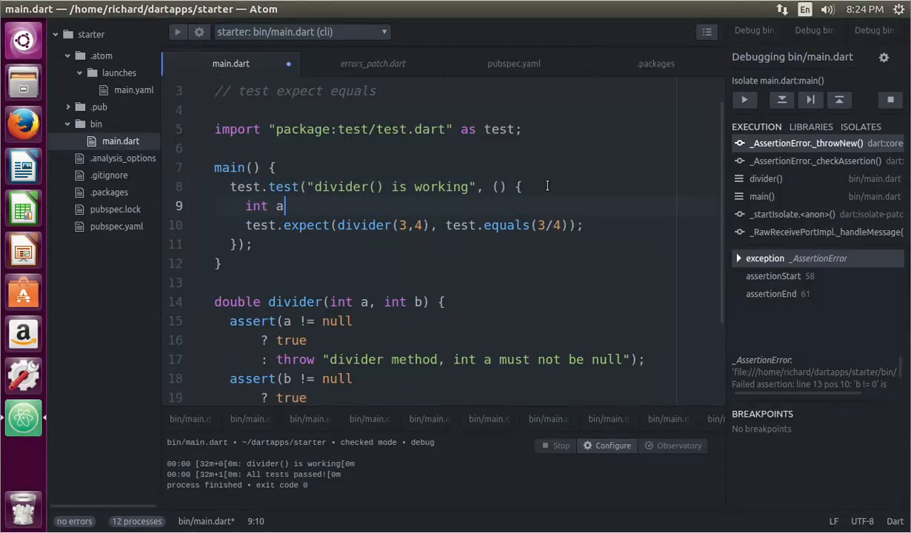
{"action": "type", "text": ", b;"}
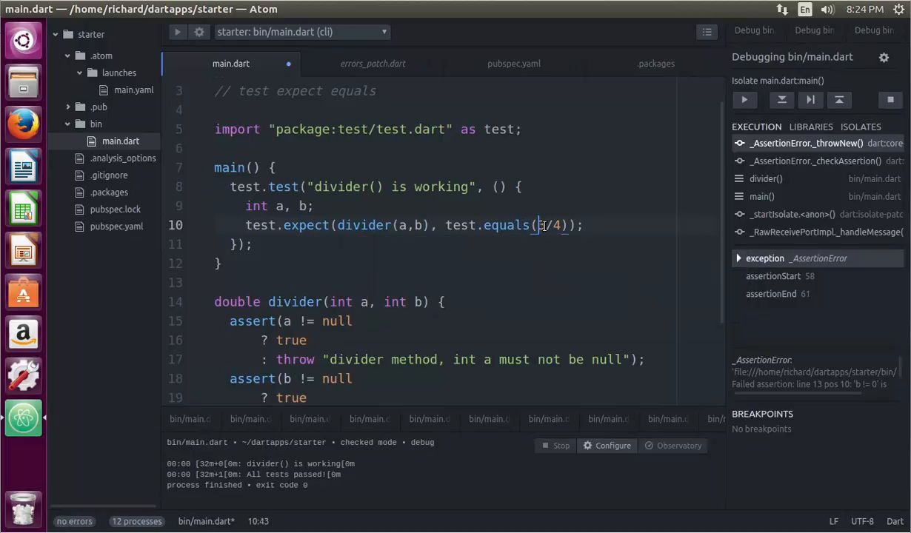
{"action": "type", "text": "a"}
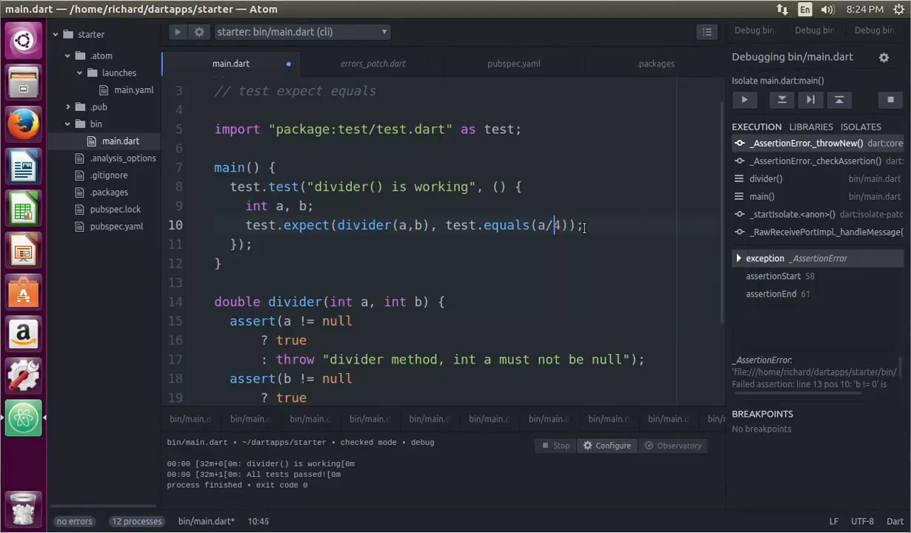
{"action": "type", "text": "b"}
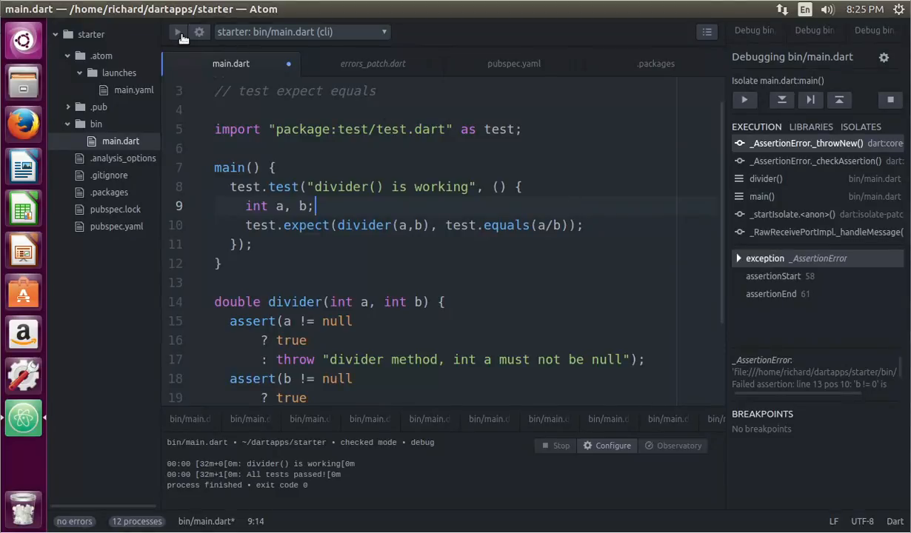
Run main.dart with a and b still unset, producing the null '/' error.
{"action": "left_click", "coordinate": [178, 33]}
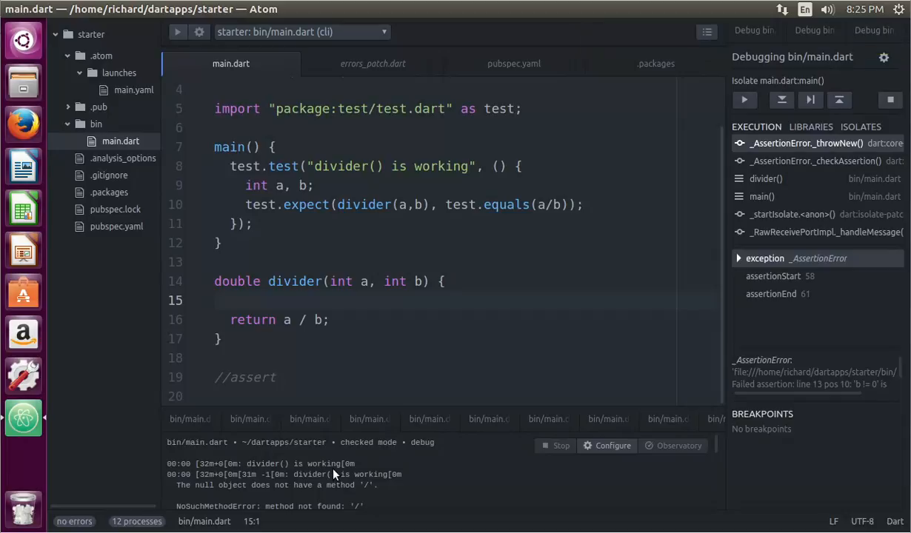
{"action": "mouse_move", "coordinate": [309, 492]}
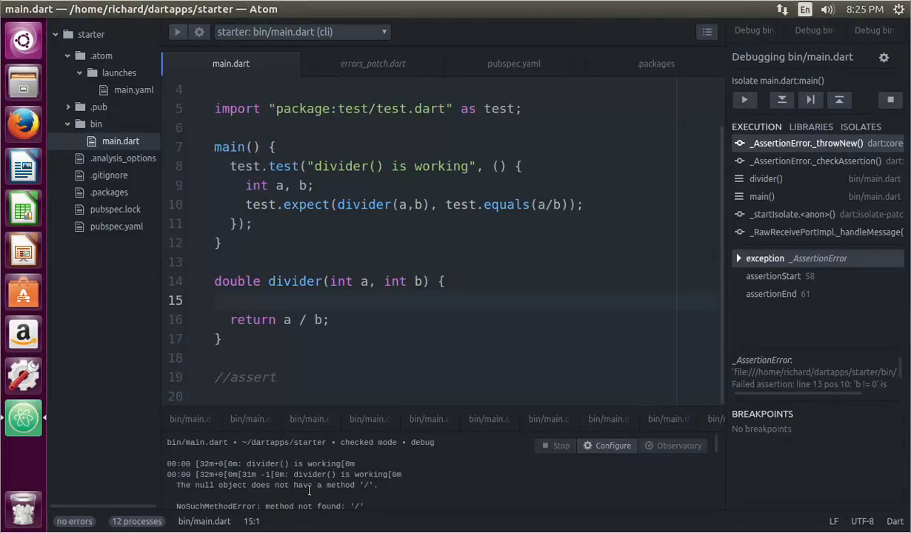
{"action": "mouse_move", "coordinate": [363, 497]}
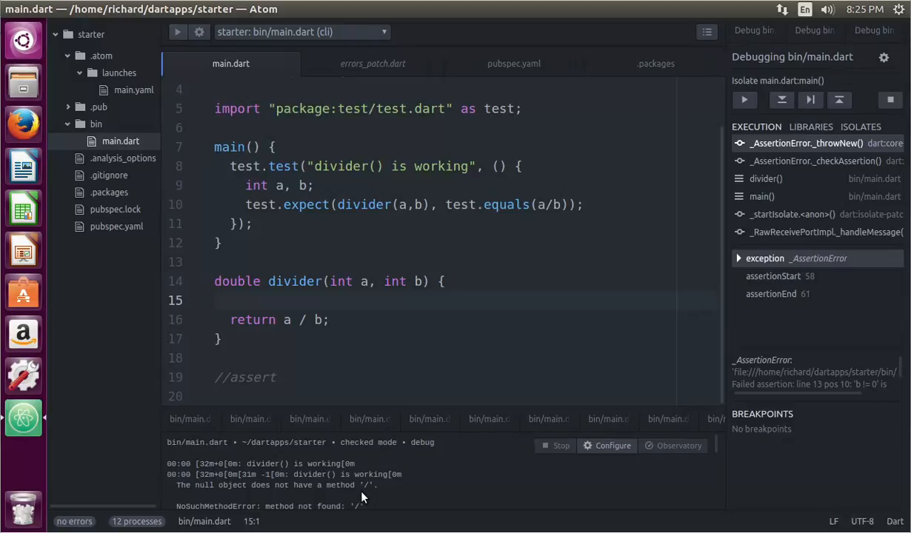
{"action": "mouse_move", "coordinate": [314, 341]}
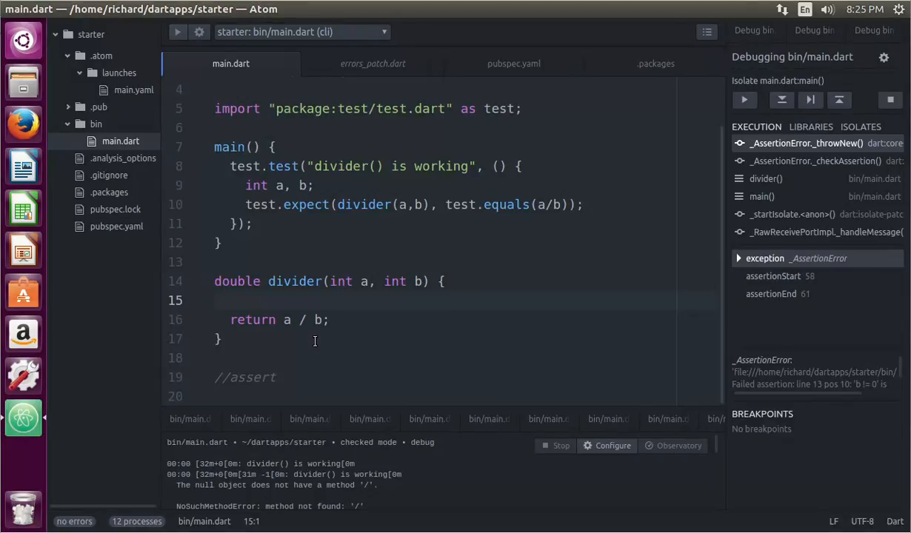
{"action": "mouse_move", "coordinate": [330, 320]}
{"action": "type", "text": "=33"}
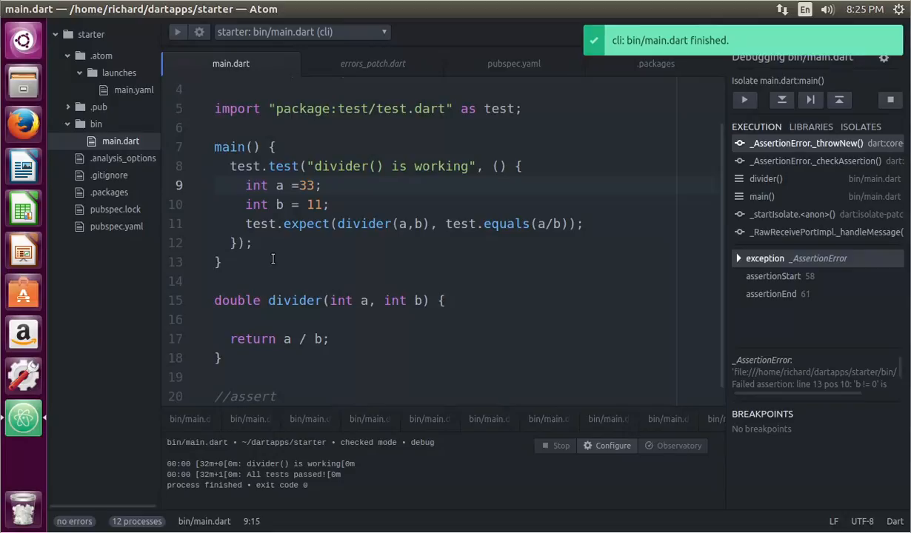
{"action": "mouse_move", "coordinate": [420, 229]}
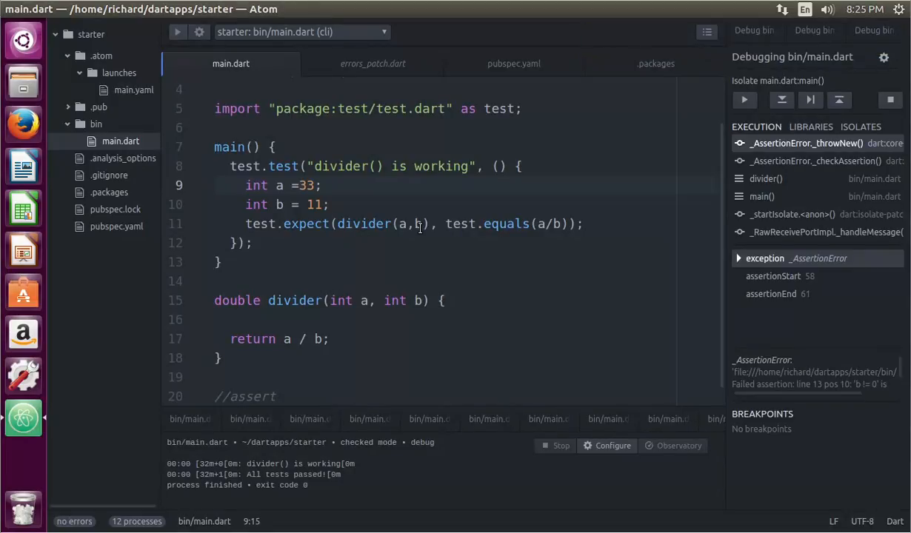
Start a for loop with int i running from -500 to 500 around the expectation.
{"action": "left_click", "coordinate": [382, 207]}
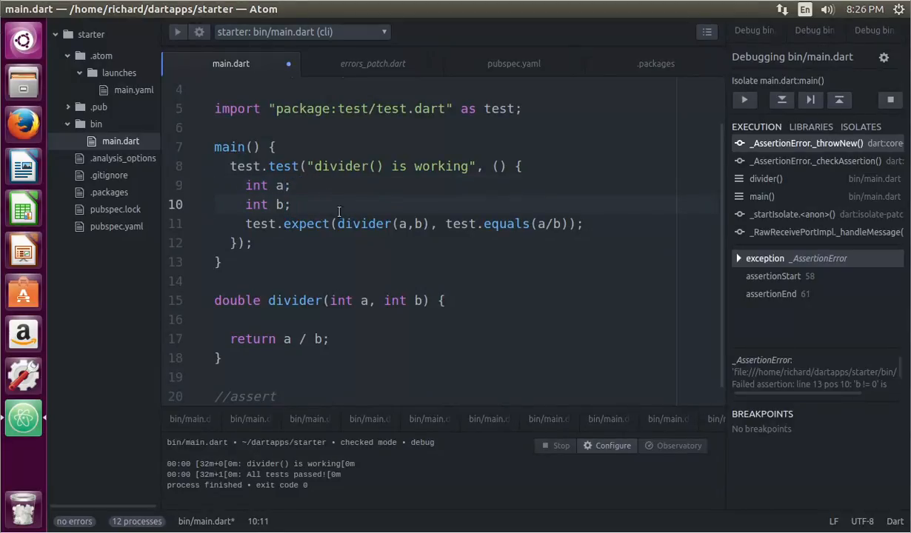
{"action": "type", "text": "fort"}
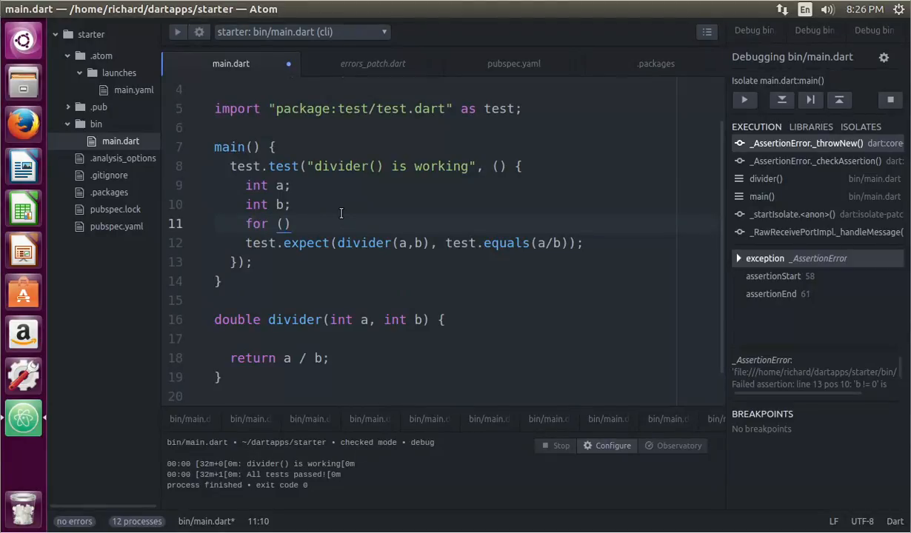
{"action": "type", "text": "int i"}
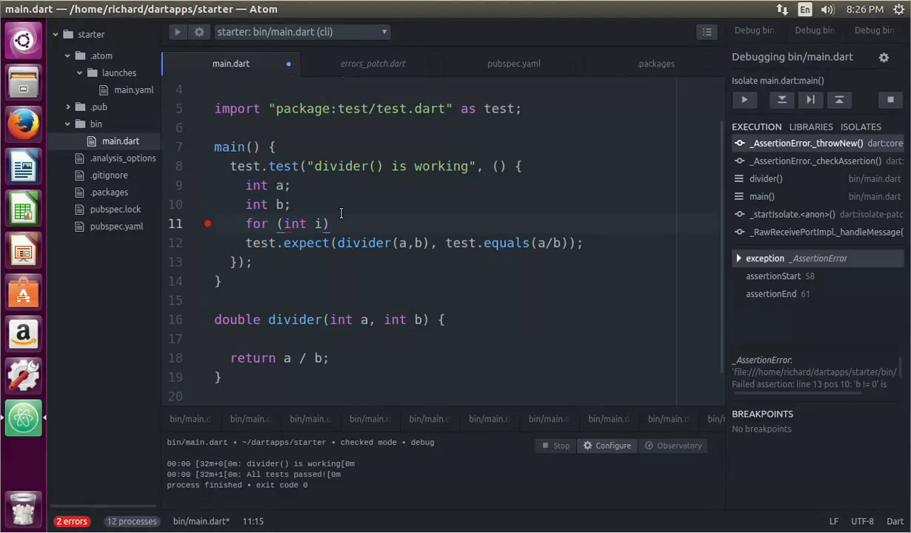
{"action": "type", "text": "="}
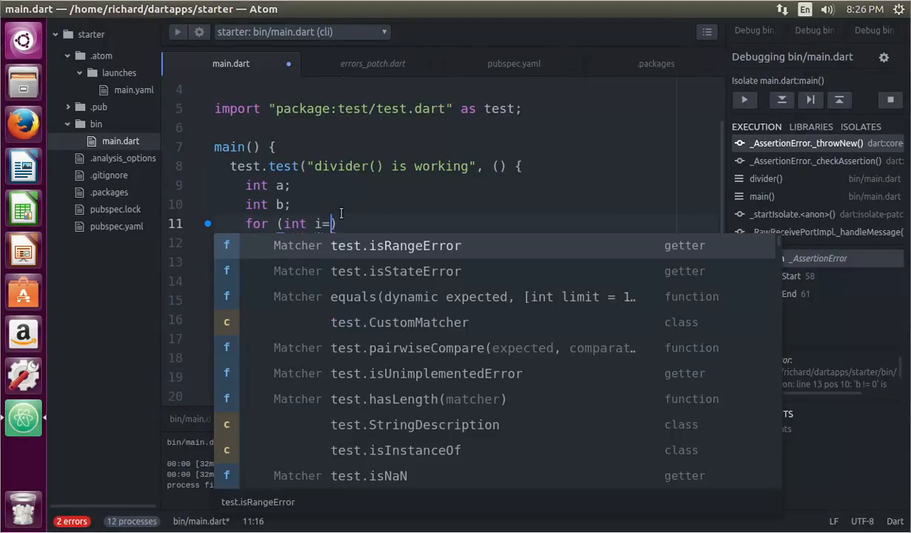
{"action": "type", "text": "5"}
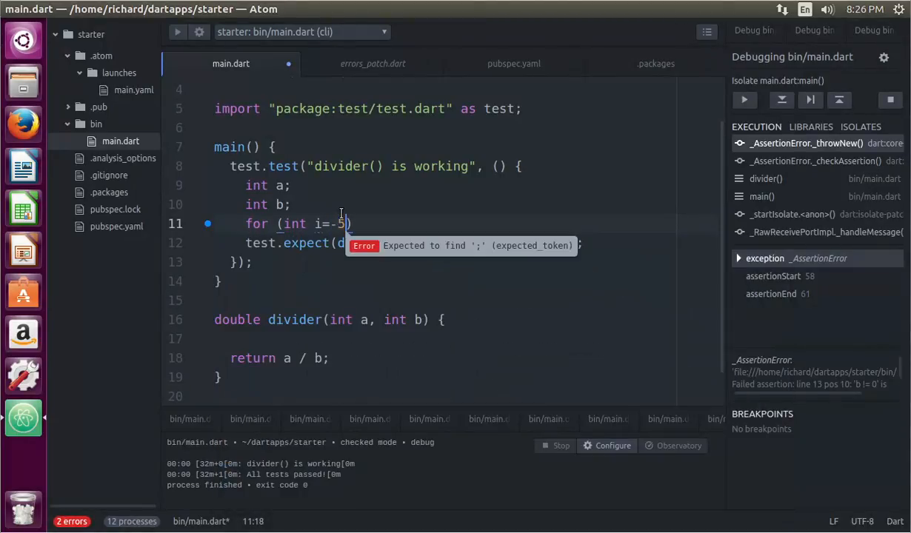
{"action": "type", "text": "00;"}
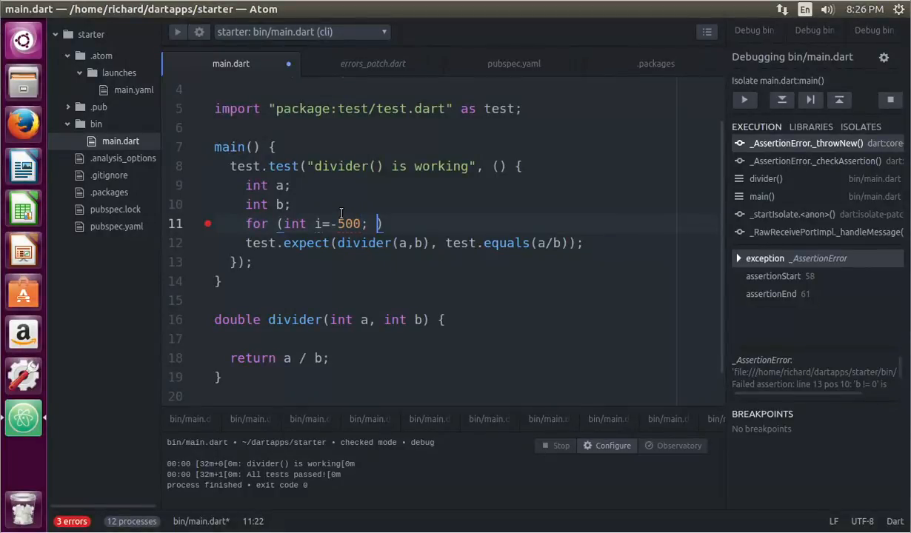
{"action": "type", "text": "i<500; i"}
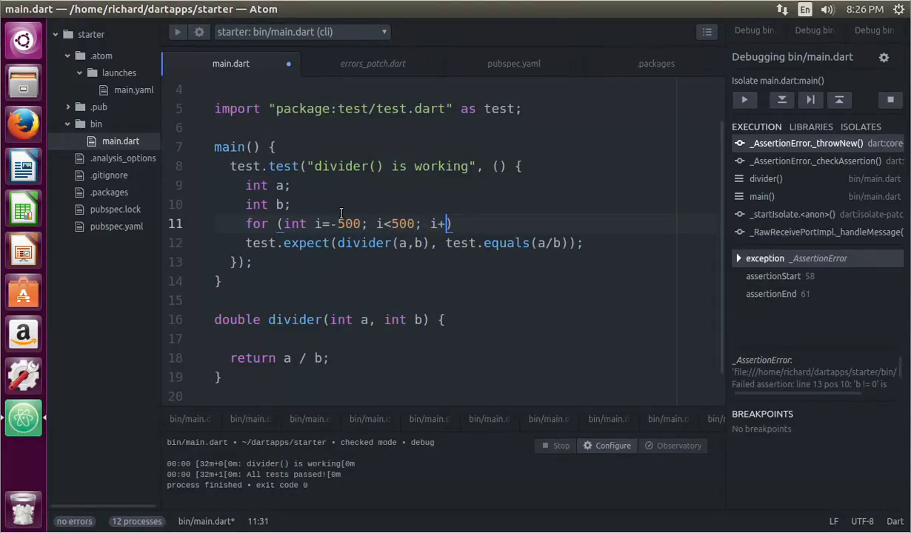
{"action": "type", "text": "+"}
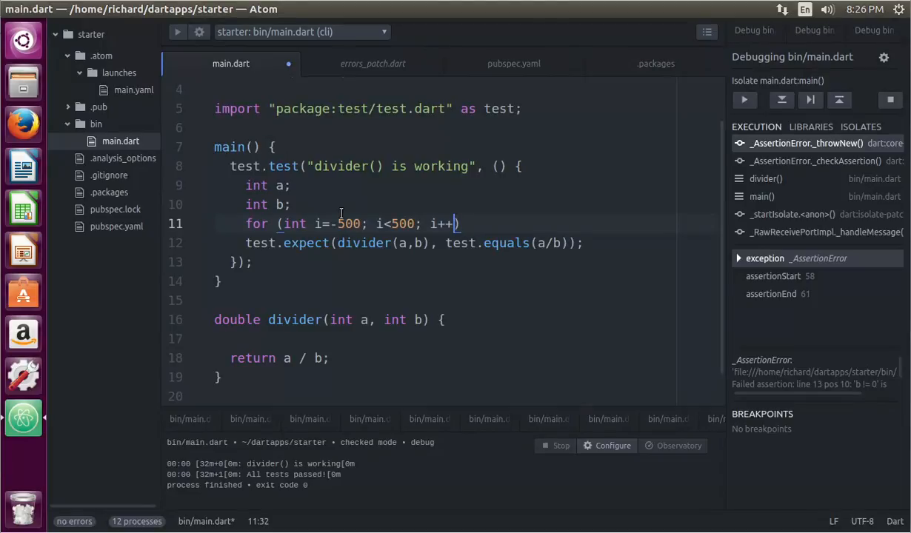
{"action": "type", "text": "{"}
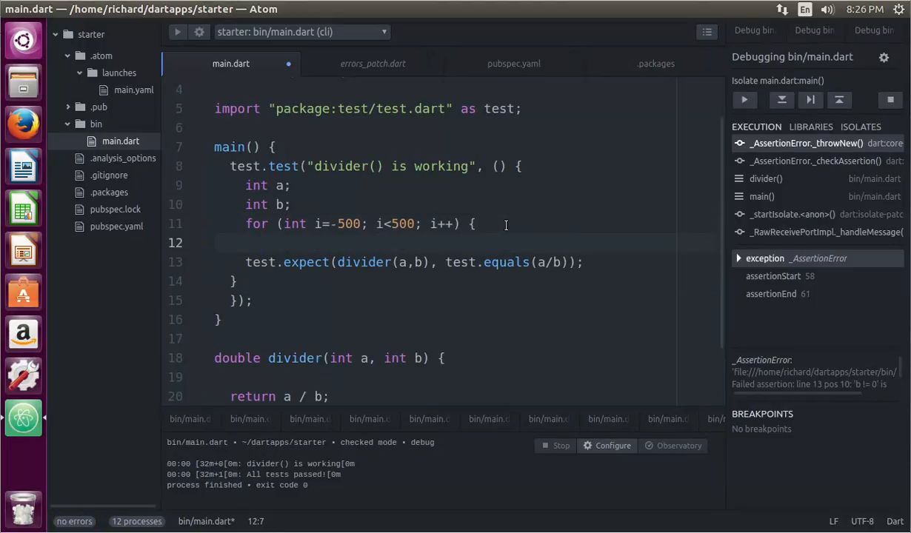
Assign a=i; and b=i inside the loop before test.expect.
{"action": "type", "text": "a="}
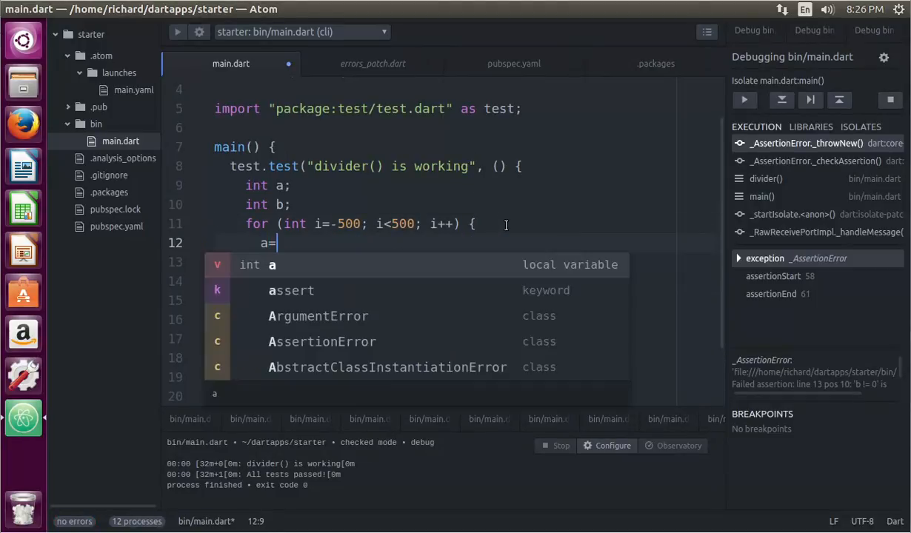
{"action": "type", "text": "i;"}
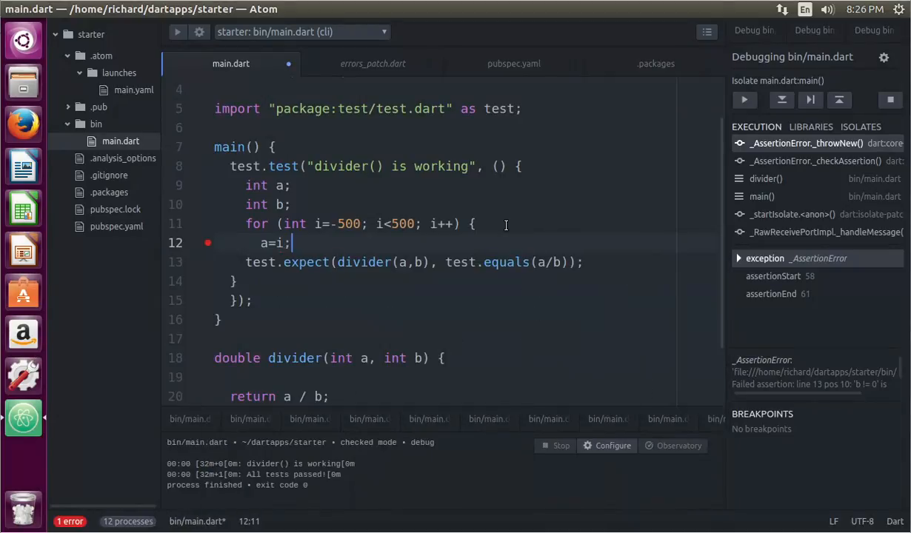
{"action": "type", "text": "b=i;"}
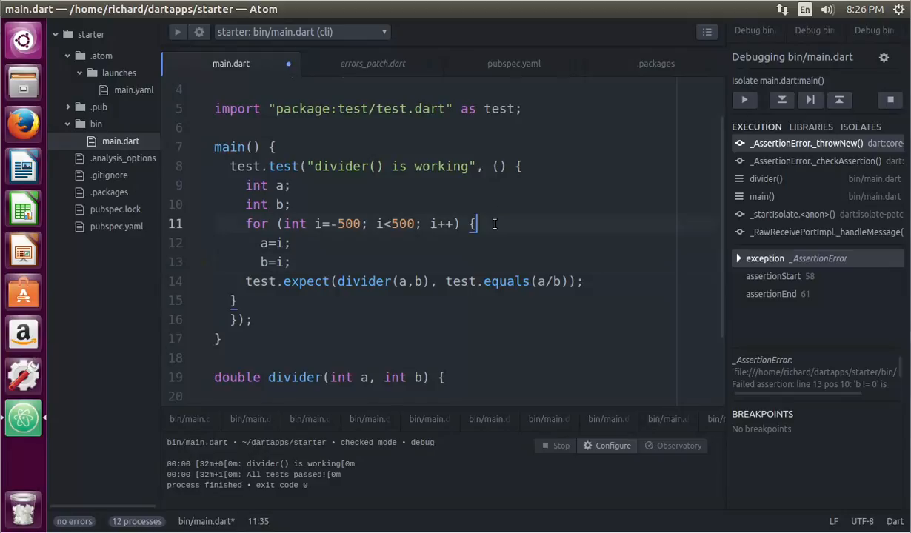
{"action": "mouse_move", "coordinate": [310, 256]}
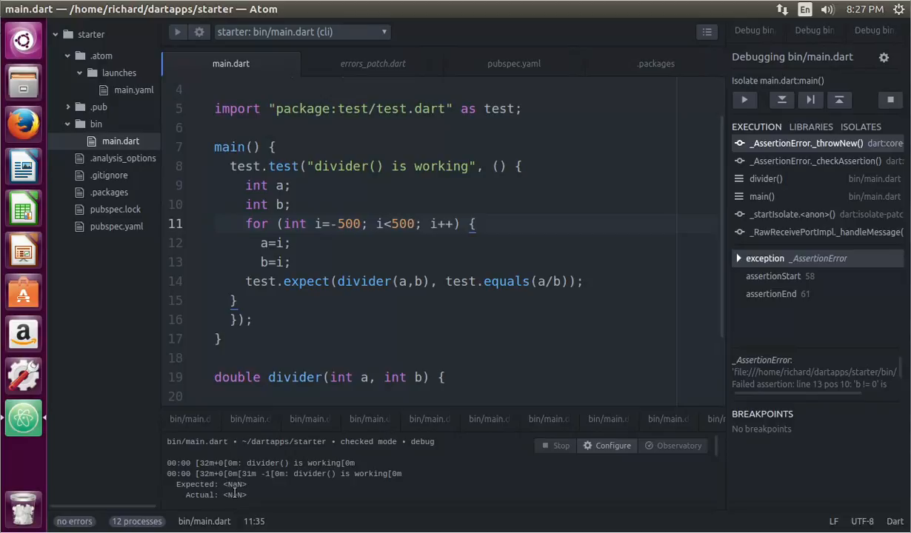
{"action": "mouse_move", "coordinate": [252, 497]}
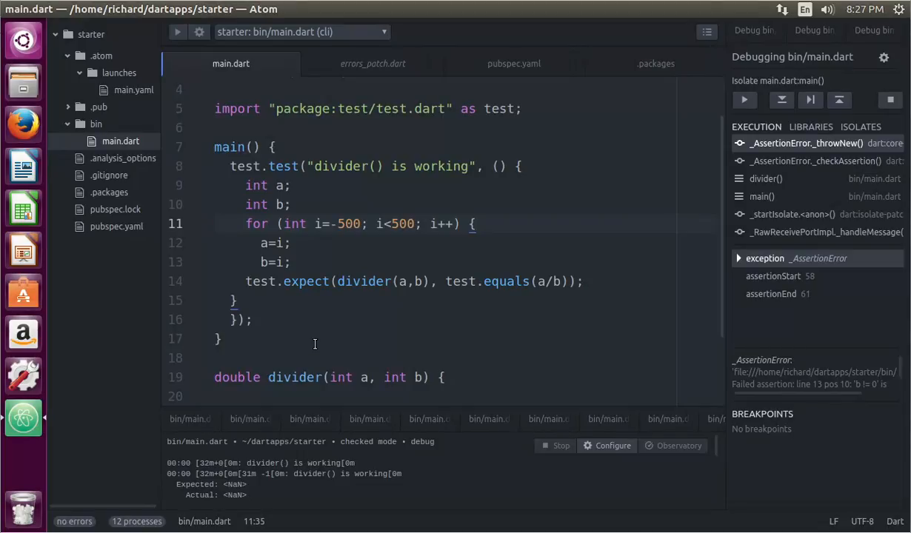
{"action": "mouse_move", "coordinate": [312, 319]}
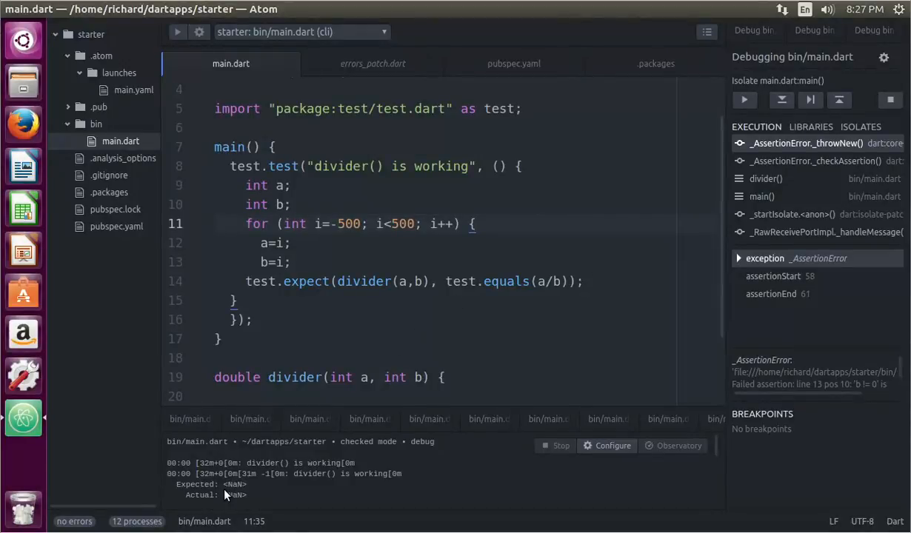
{"action": "mouse_move", "coordinate": [252, 498]}
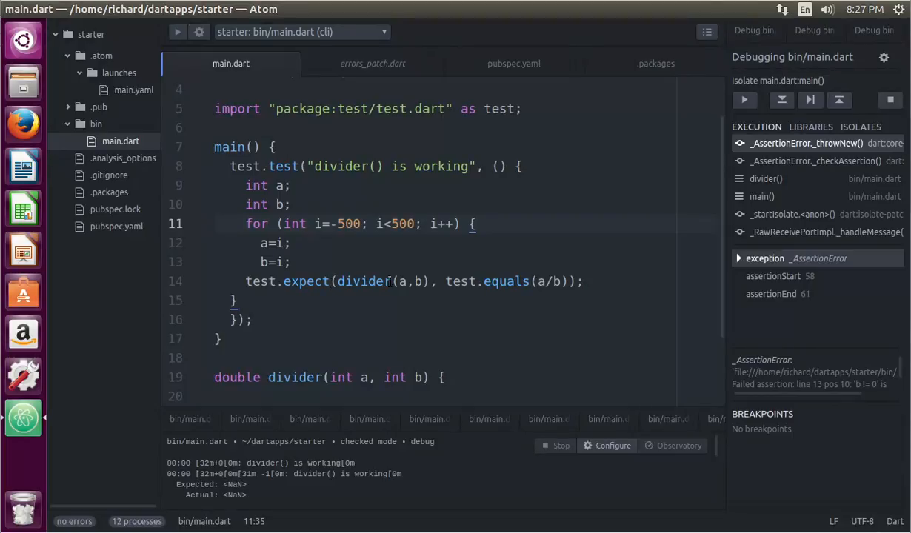
{"action": "mouse_move", "coordinate": [457, 284]}
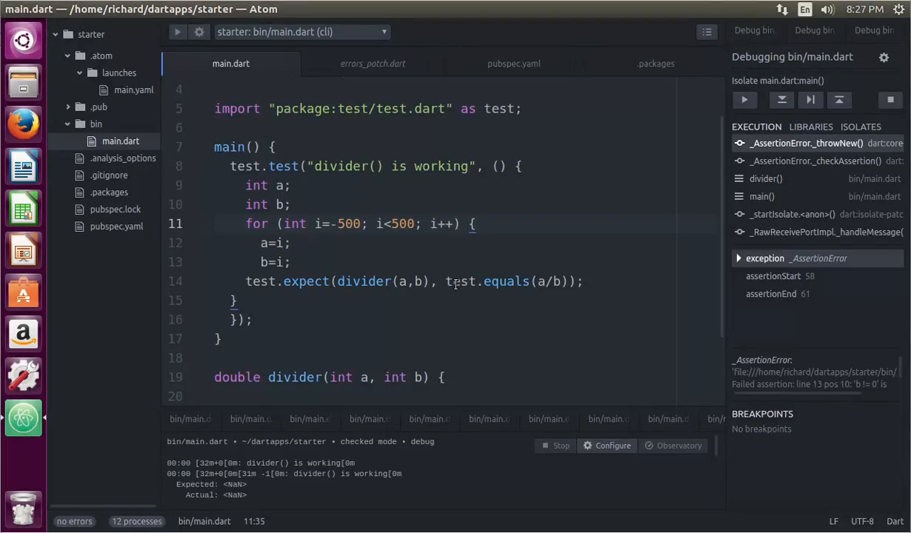
{"action": "mouse_move", "coordinate": [326, 362]}
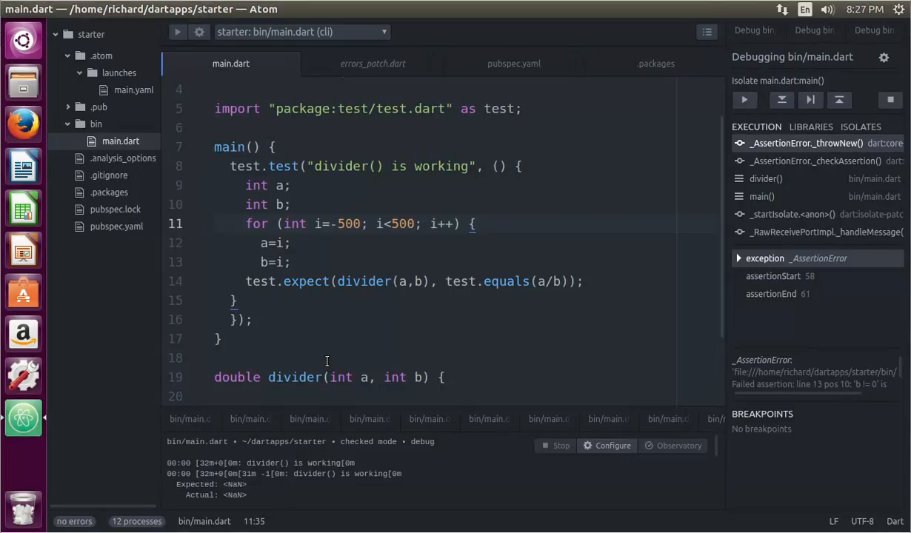
{"action": "mouse_move", "coordinate": [425, 273]}
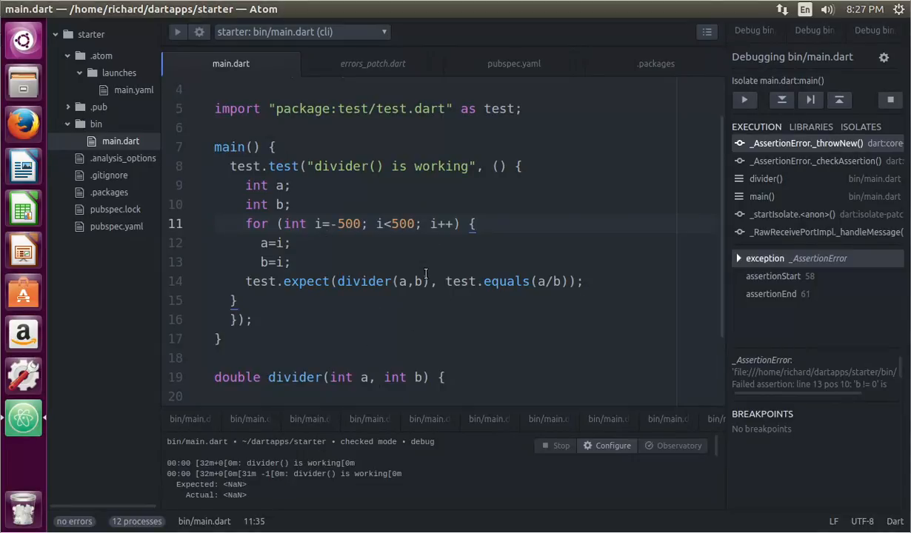
{"action": "mouse_move", "coordinate": [463, 302]}
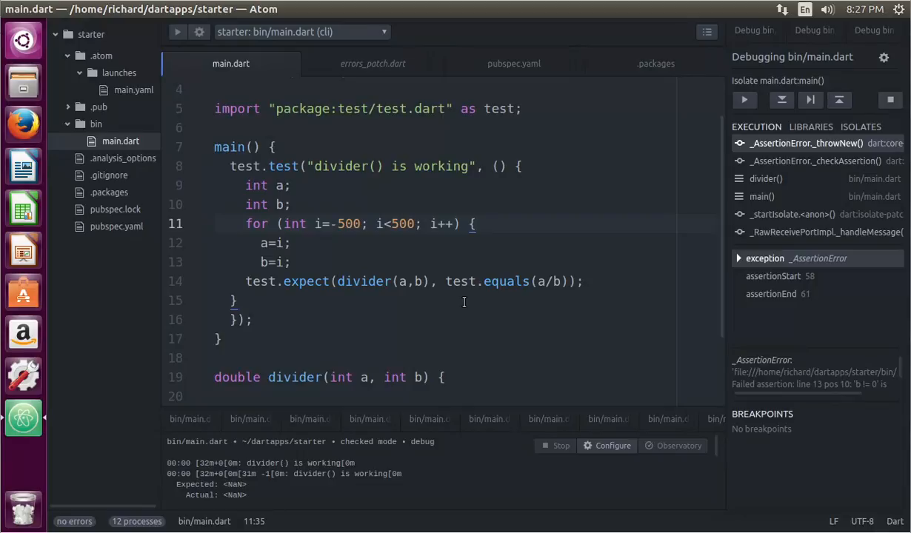
{"action": "mouse_move", "coordinate": [378, 289]}
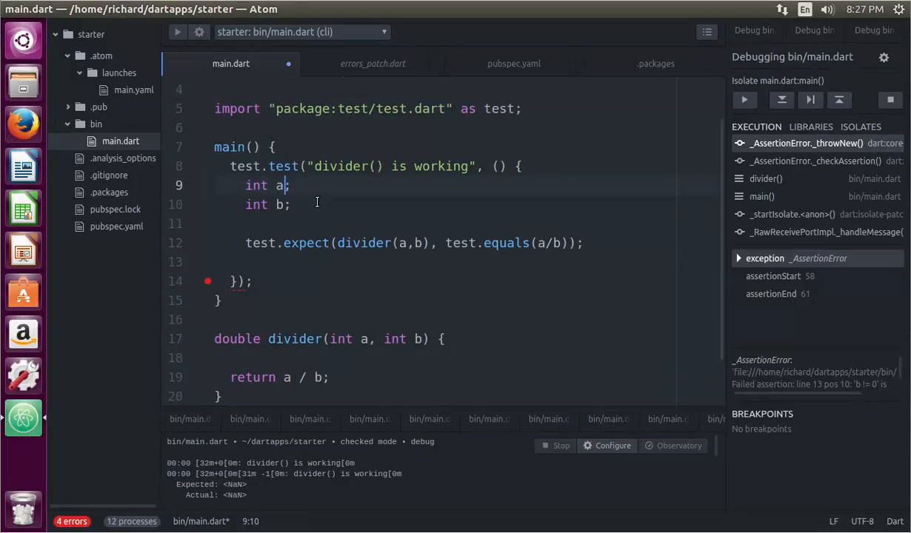
Give a and b fixed values (a=7, b=0) in place of the loop.
{"action": "type", "text": "=7"}
{"action": "left_click", "coordinate": [445, 204]}
{"action": "type", "text": "=0"}
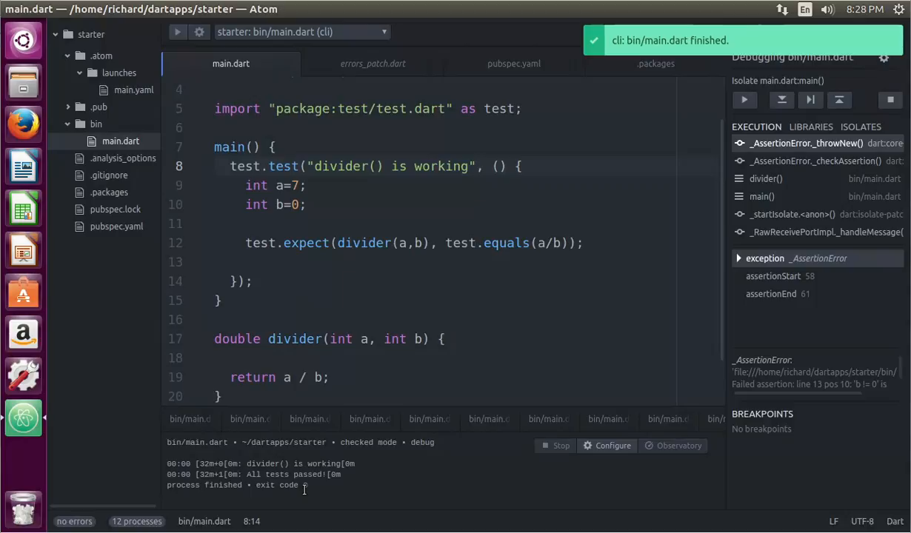
{"action": "mouse_move", "coordinate": [522, 275]}
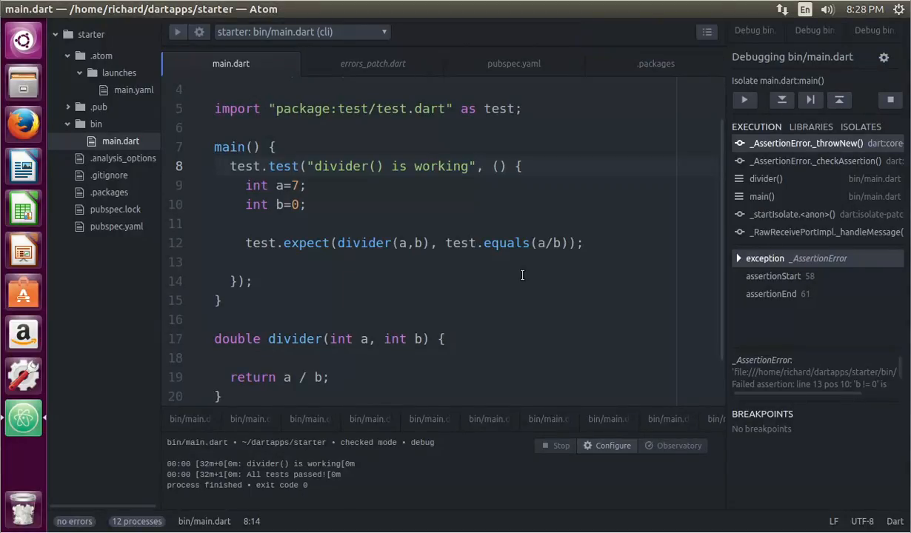
{"action": "mouse_move", "coordinate": [496, 281]}
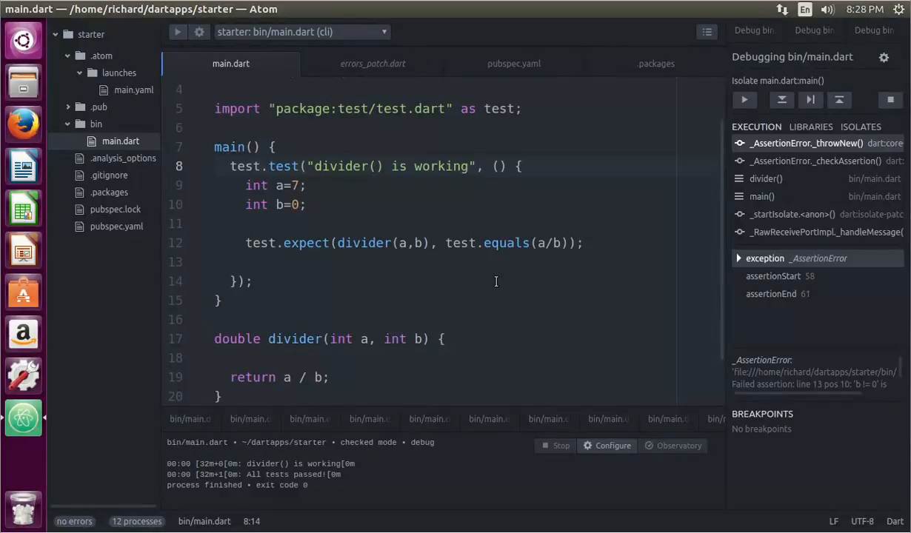
Set a=0 so both inputs are zero and rerun the test, which fails with NaN versus NaN.
{"action": "left_click", "coordinate": [377, 185]}
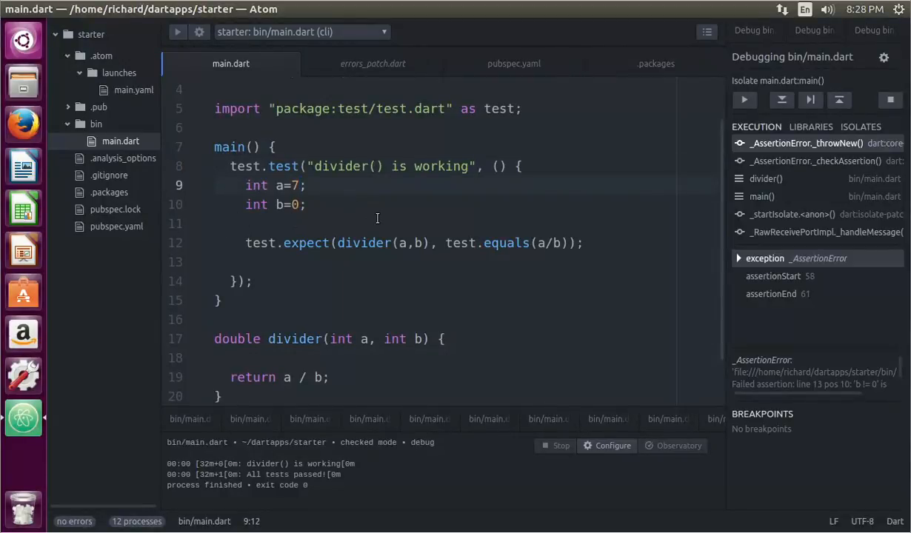
{"action": "type", "text": "0"}
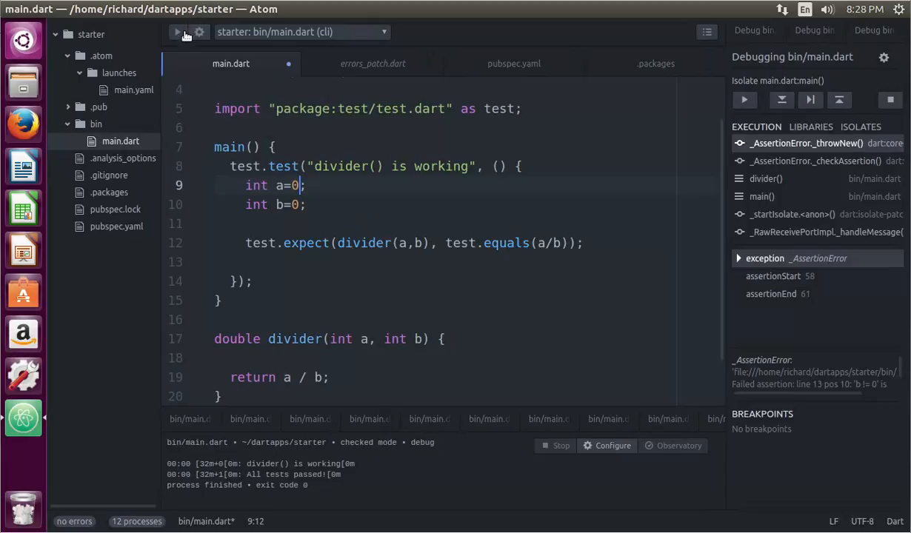
{"action": "left_click", "coordinate": [176, 33]}
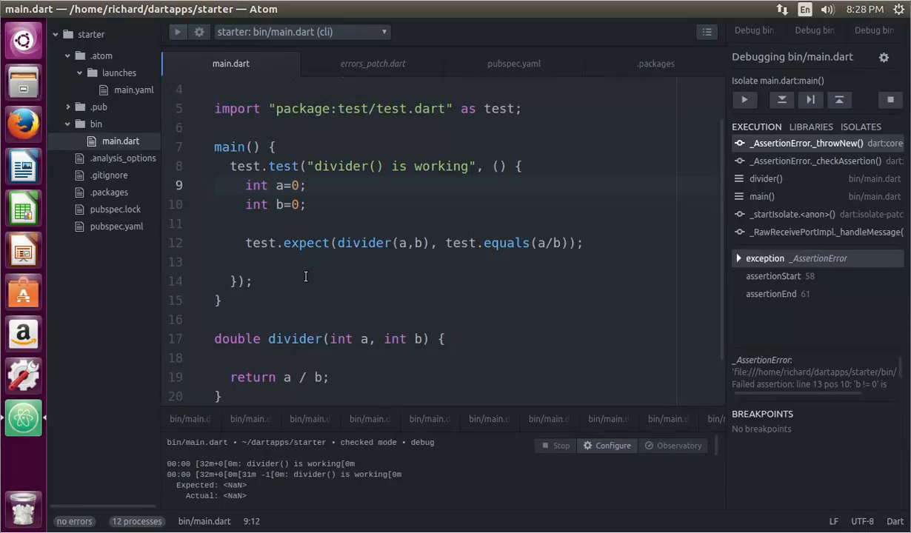
{"action": "mouse_move", "coordinate": [310, 225]}
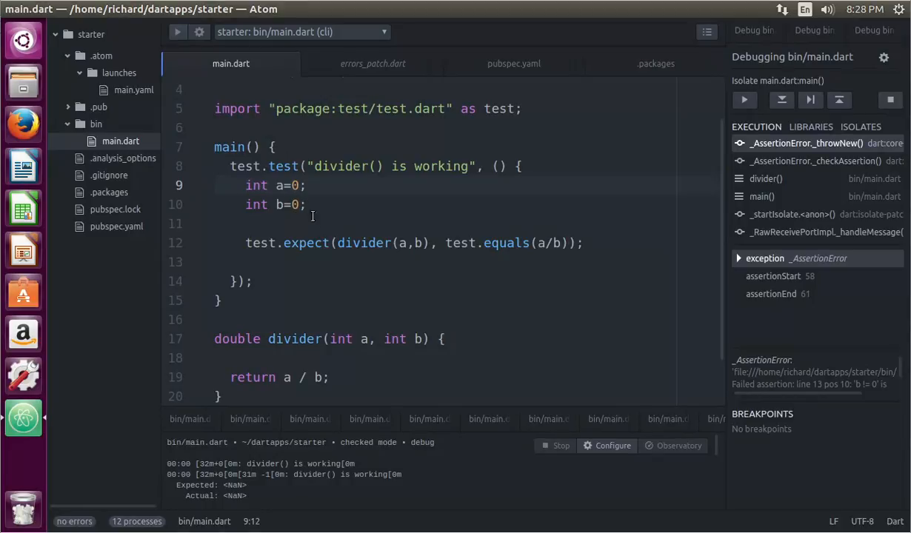
{"action": "mouse_move", "coordinate": [337, 270]}
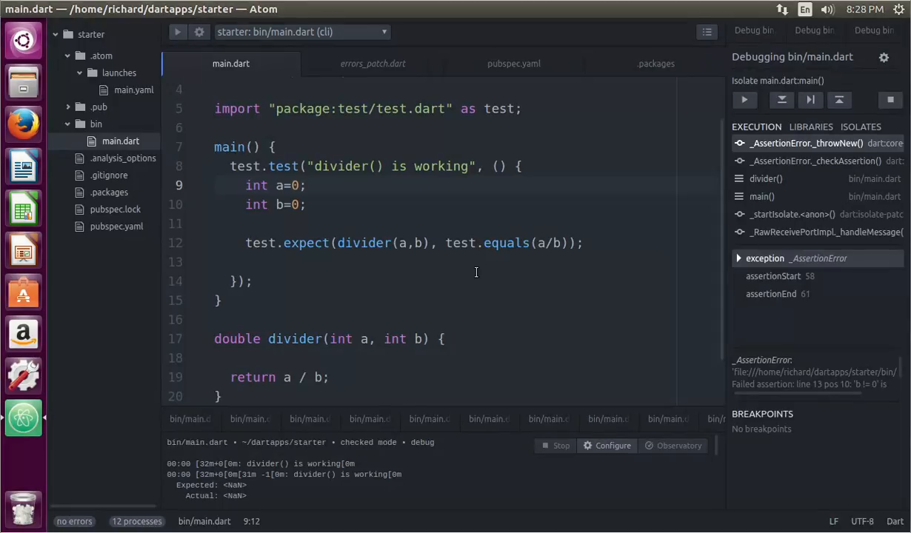
{"action": "mouse_move", "coordinate": [480, 266]}
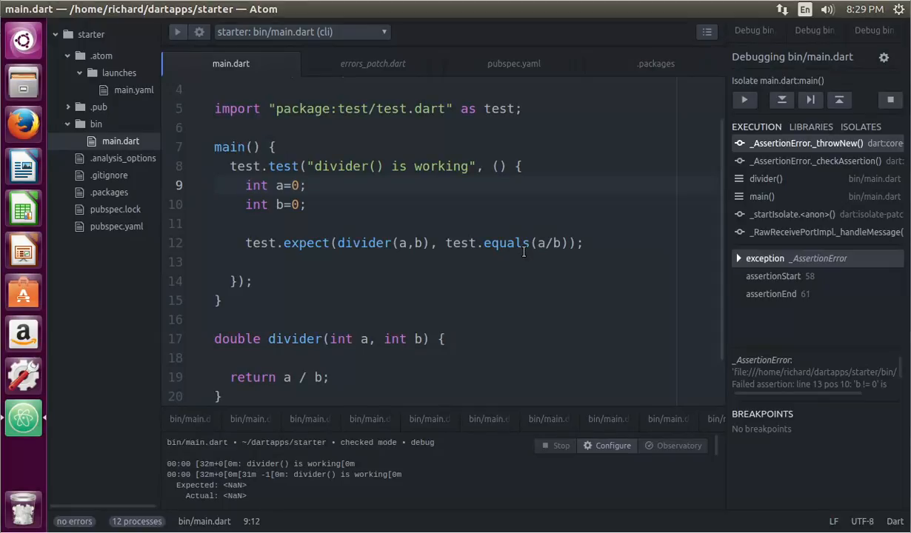
{"action": "mouse_move", "coordinate": [522, 246]}
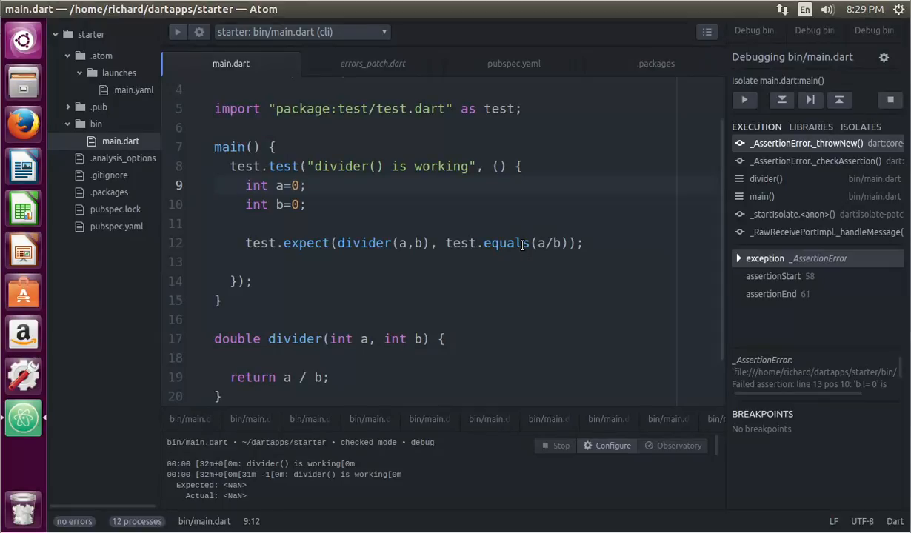
{"action": "mouse_move", "coordinate": [378, 273]}
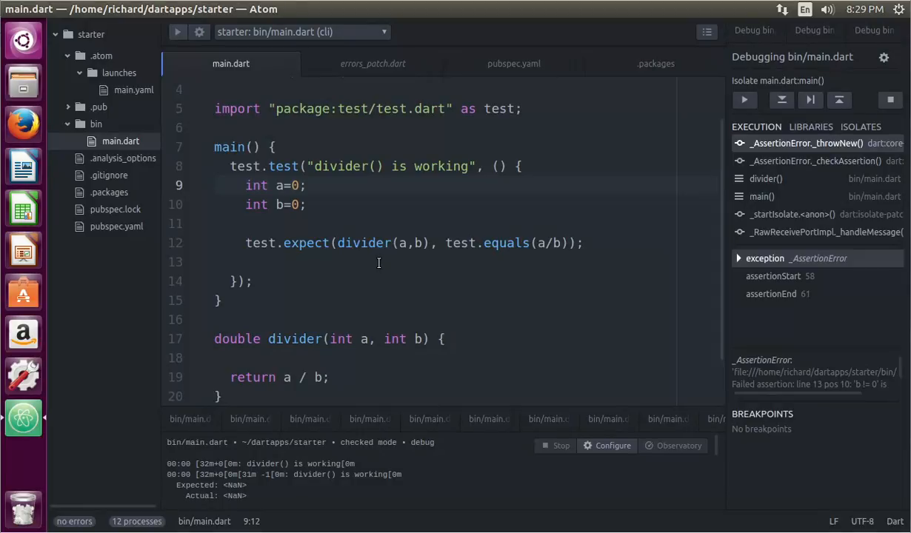
{"action": "mouse_move", "coordinate": [301, 255]}
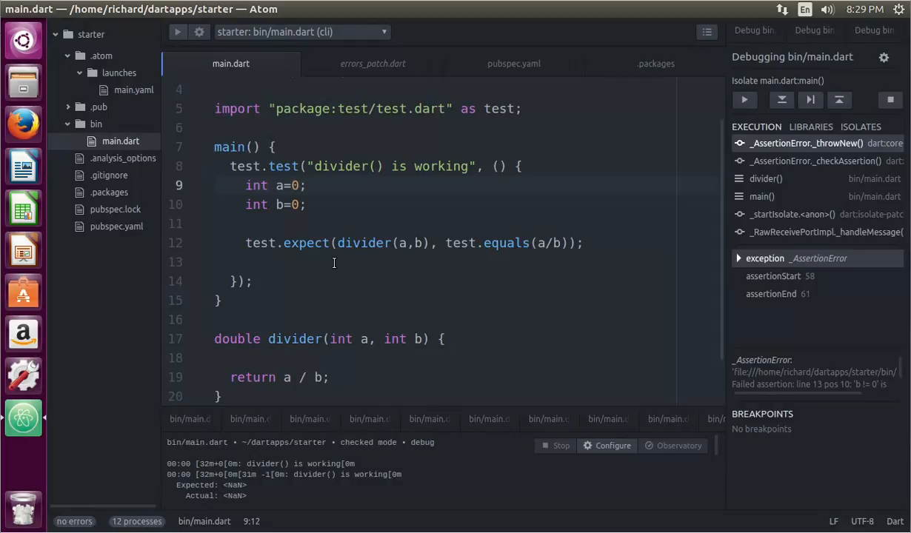
{"action": "mouse_move", "coordinate": [362, 235]}
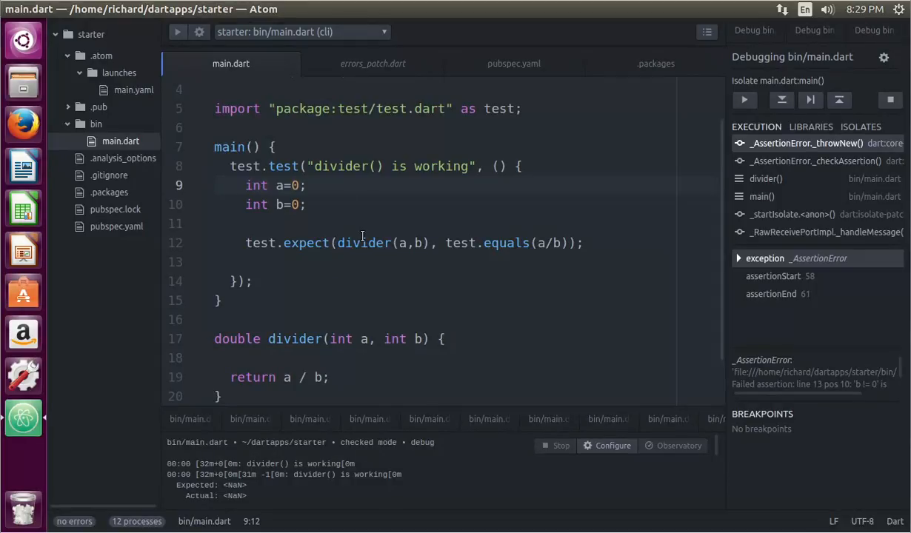